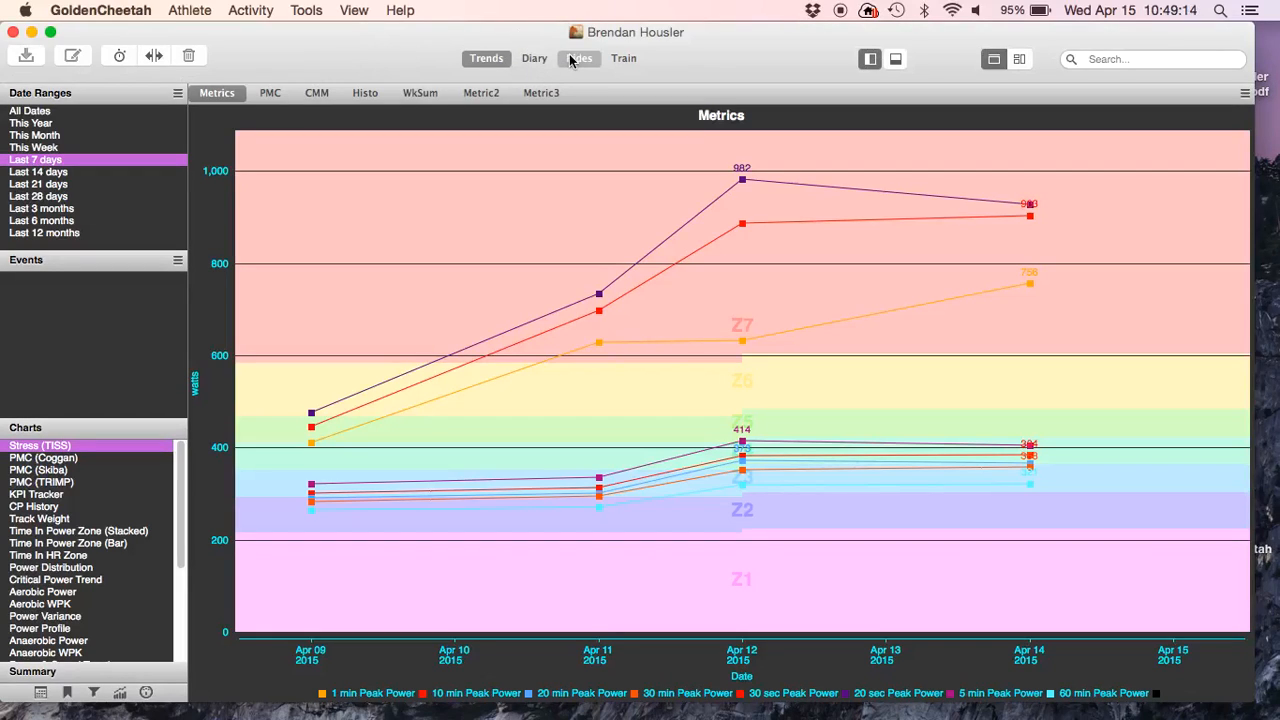
Step: Show the April 12, 2015 ride summary and scroll through its totals, zones and intervals
left_click(580, 58)
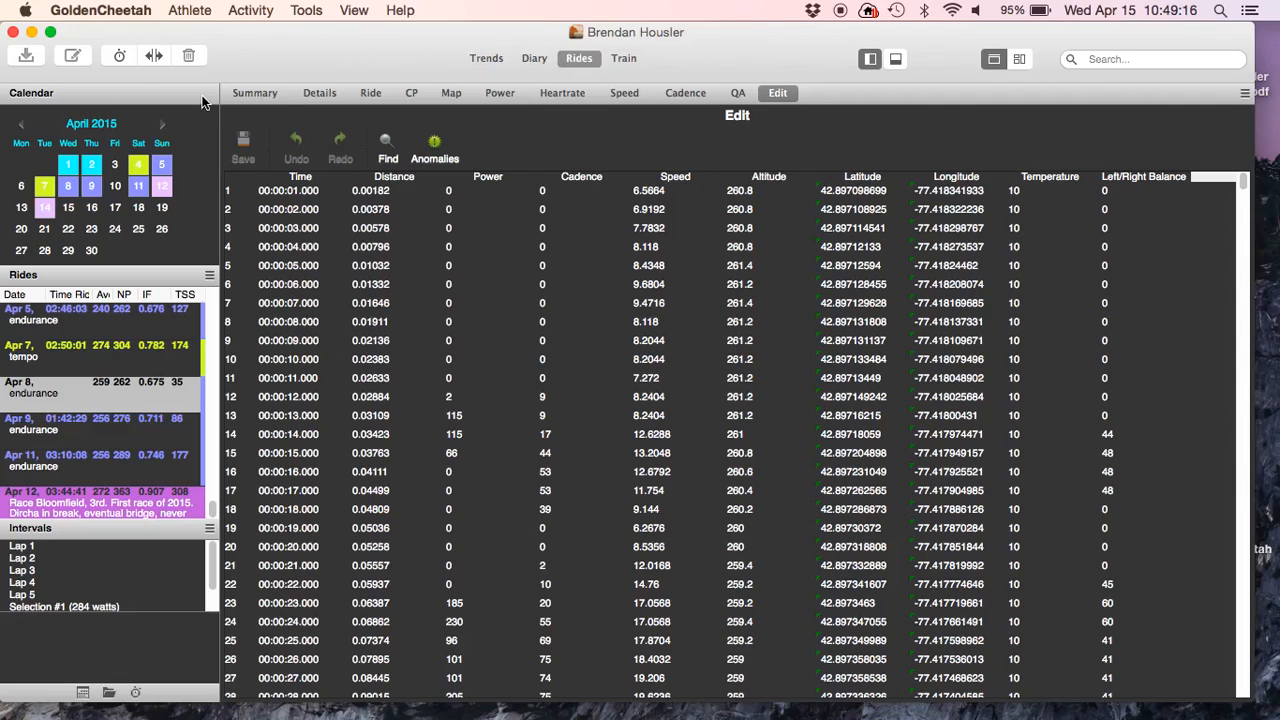
left_click(256, 92)
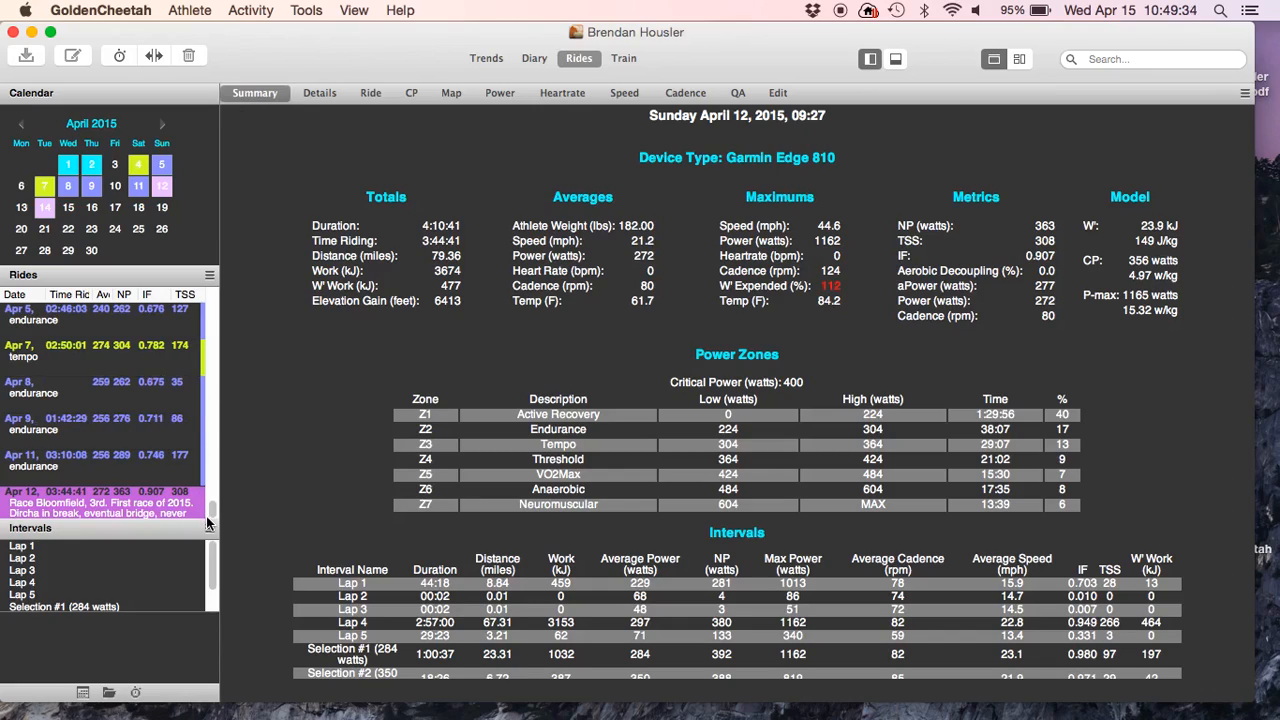
scroll("down", 3)
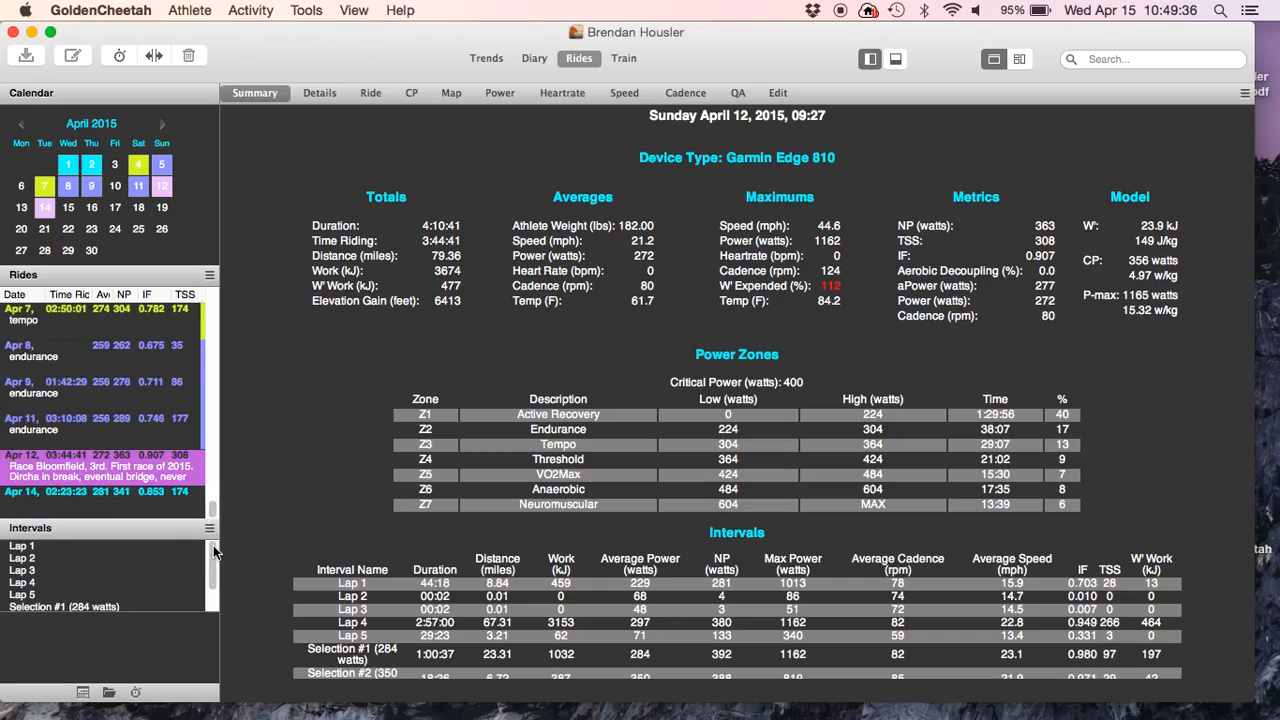
Step: Select the Tuesday, April 14, 2015 ride so its summary replaces April 12
left_click(76, 492)
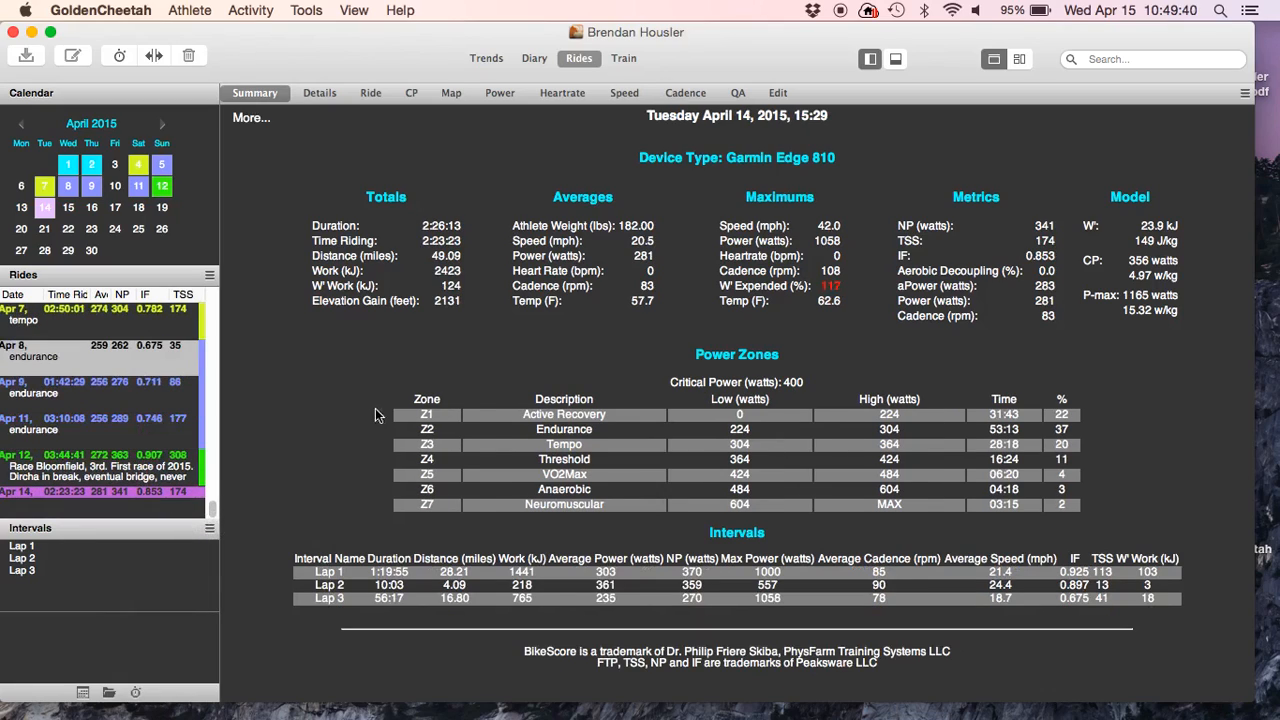
mouse_move(472, 432)
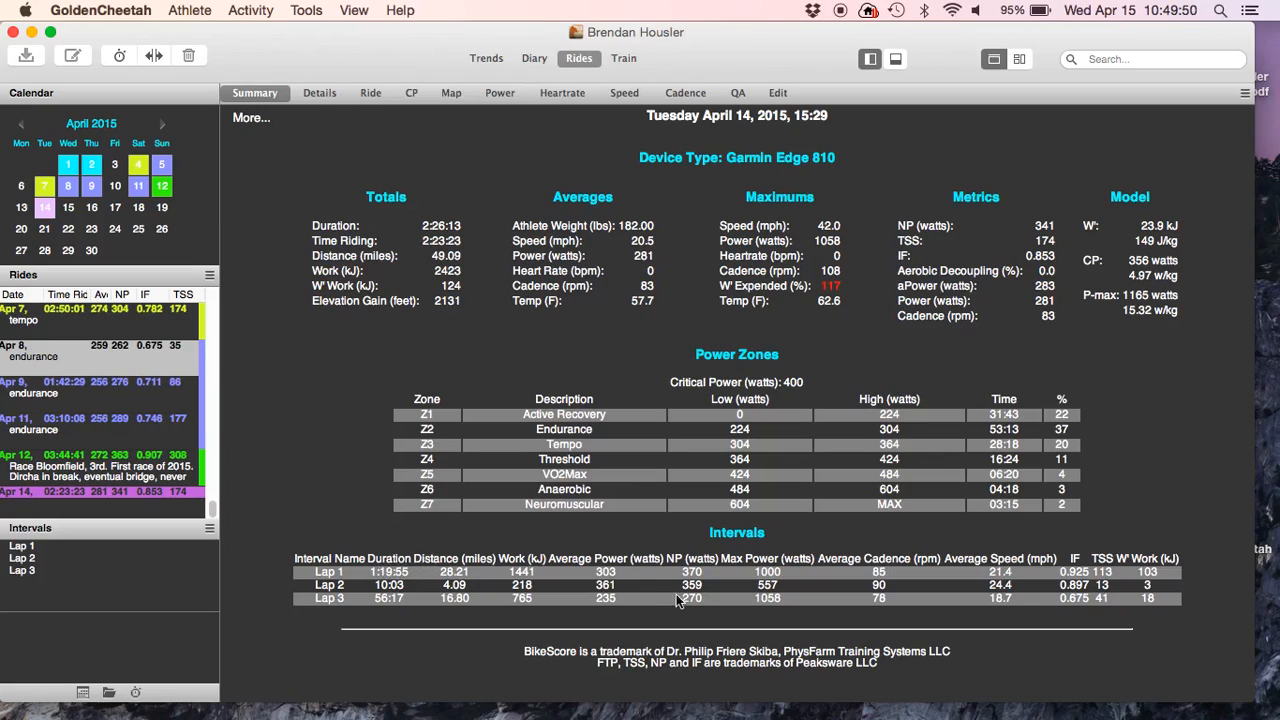
mouse_move(490, 448)
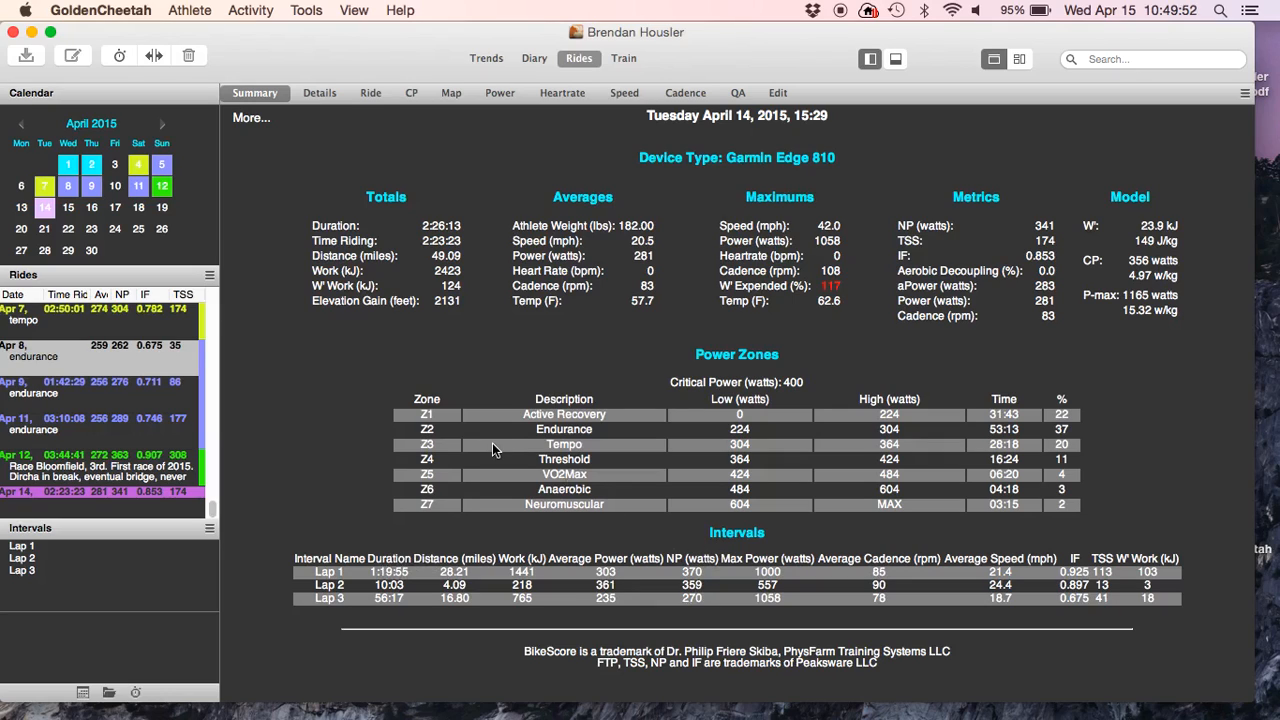
left_click(370, 92)
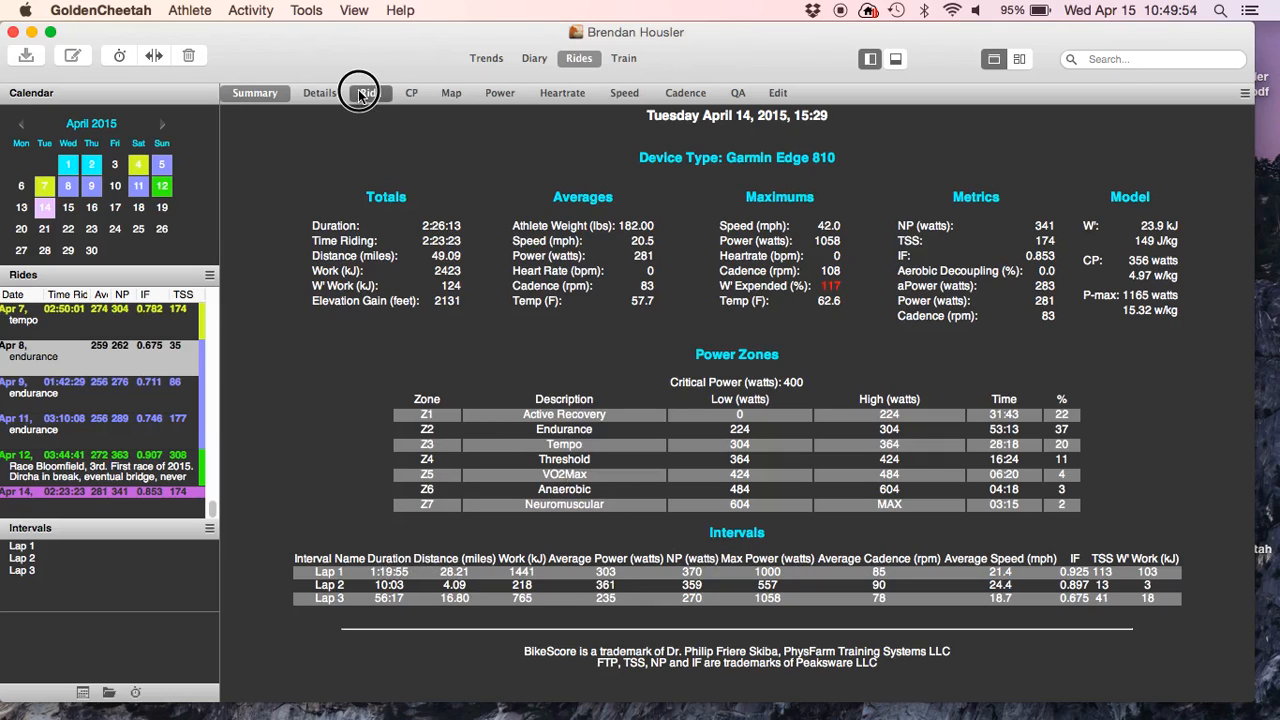
Step: View the April 14 ride's power plot, then return to the Trends last-7-days chart
left_click(370, 92)
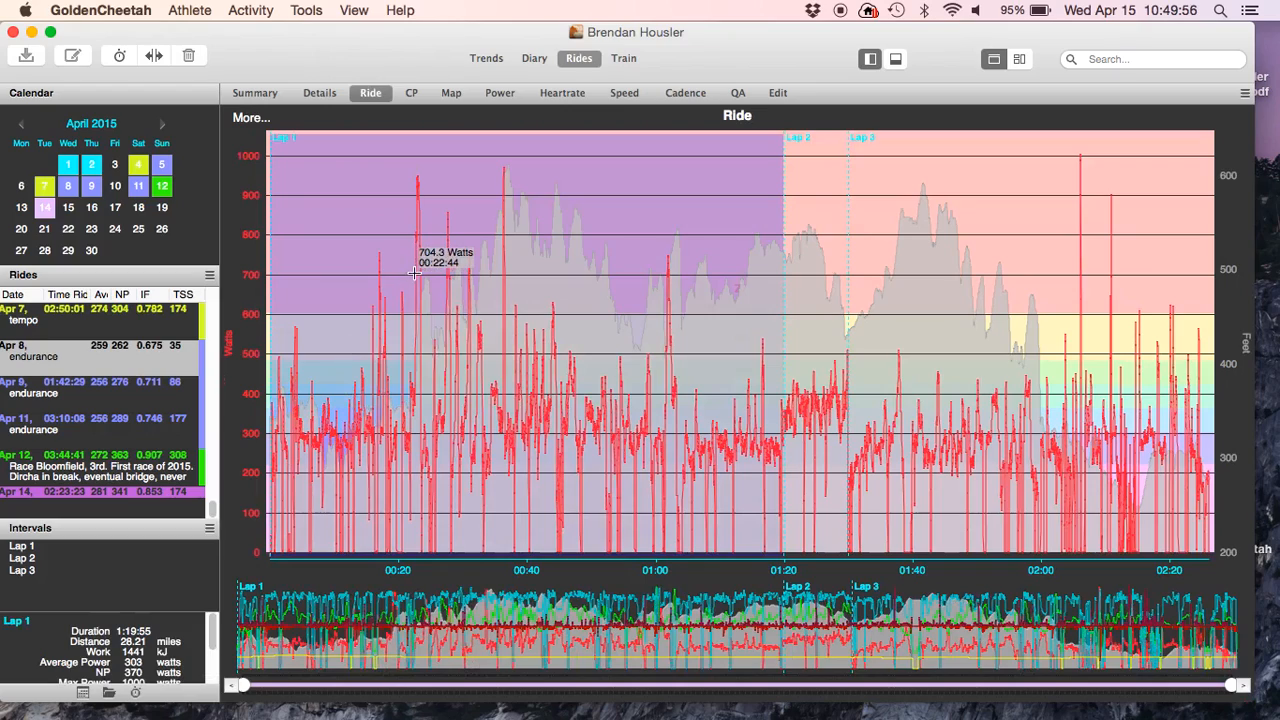
mouse_move(348, 528)
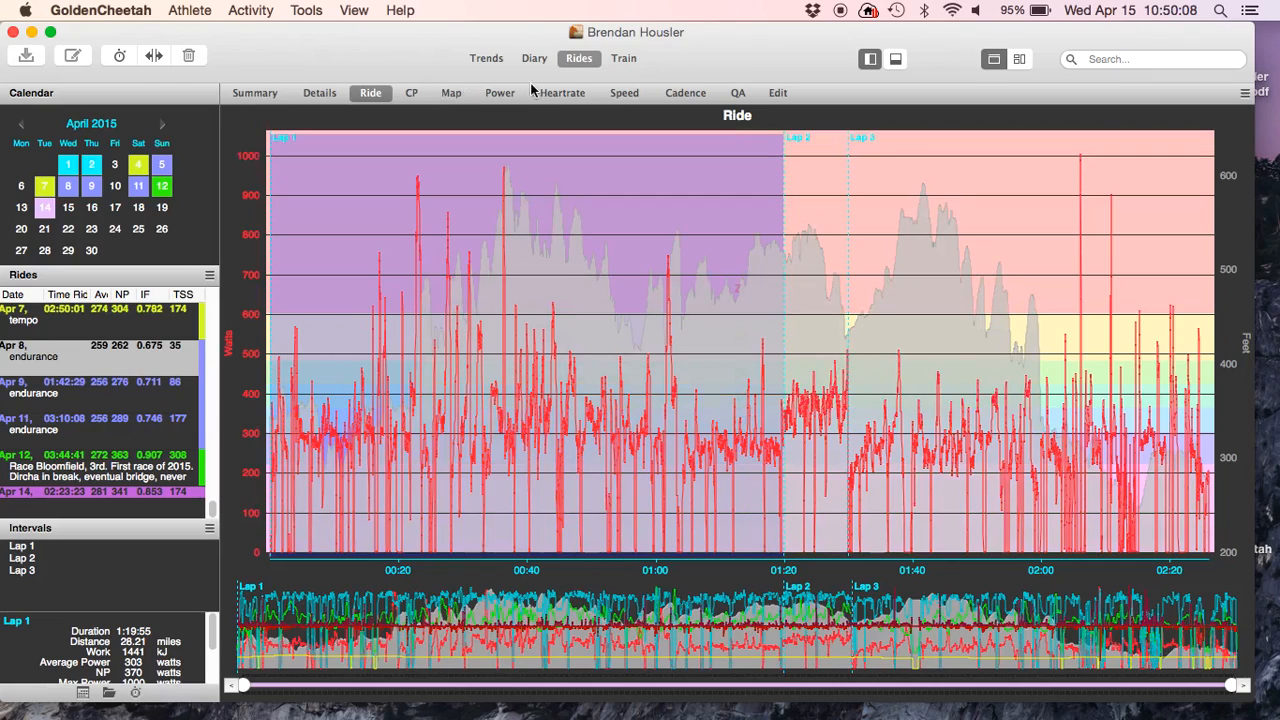
left_click(486, 56)
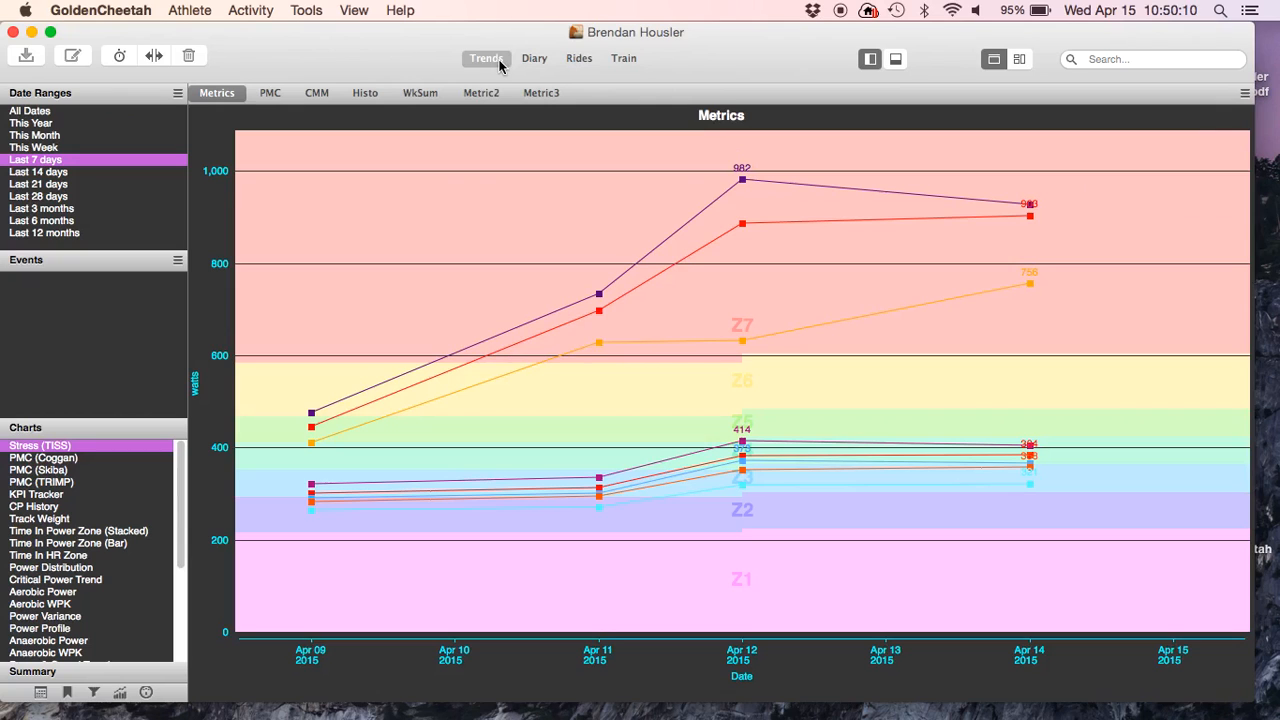
left_click(480, 92)
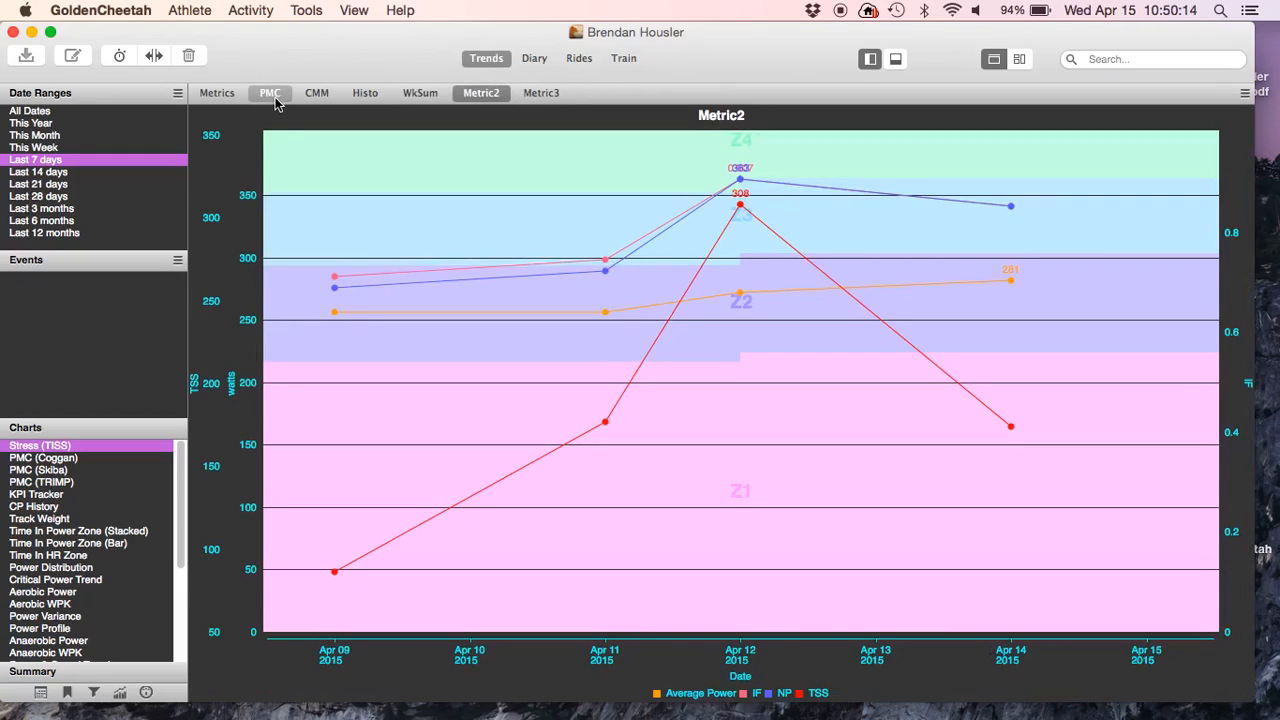
left_click(216, 92)
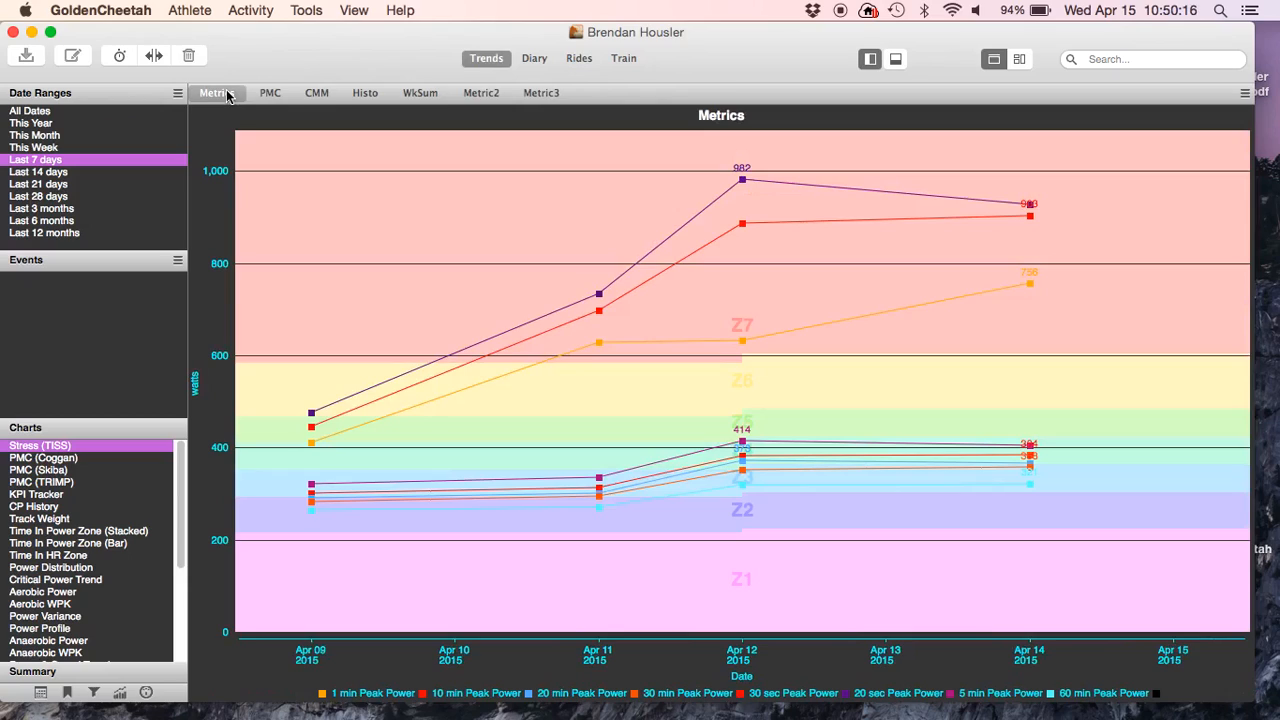
left_click(216, 94)
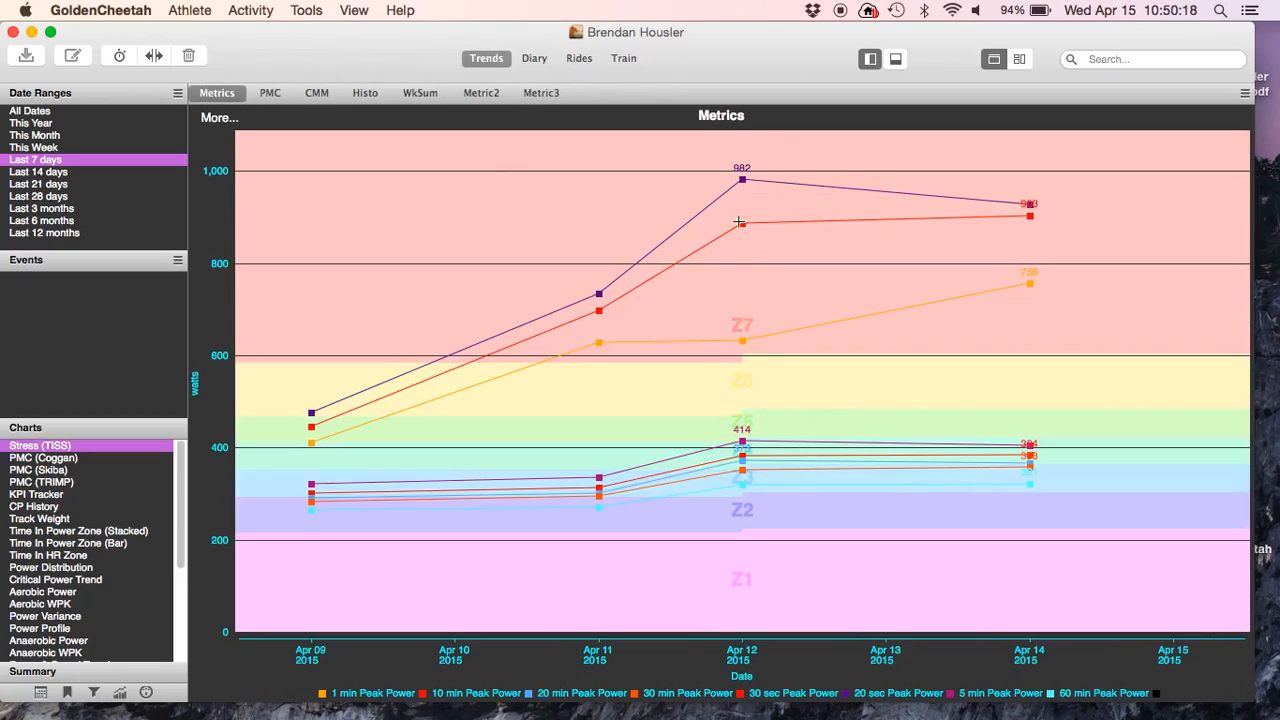
mouse_move(976, 226)
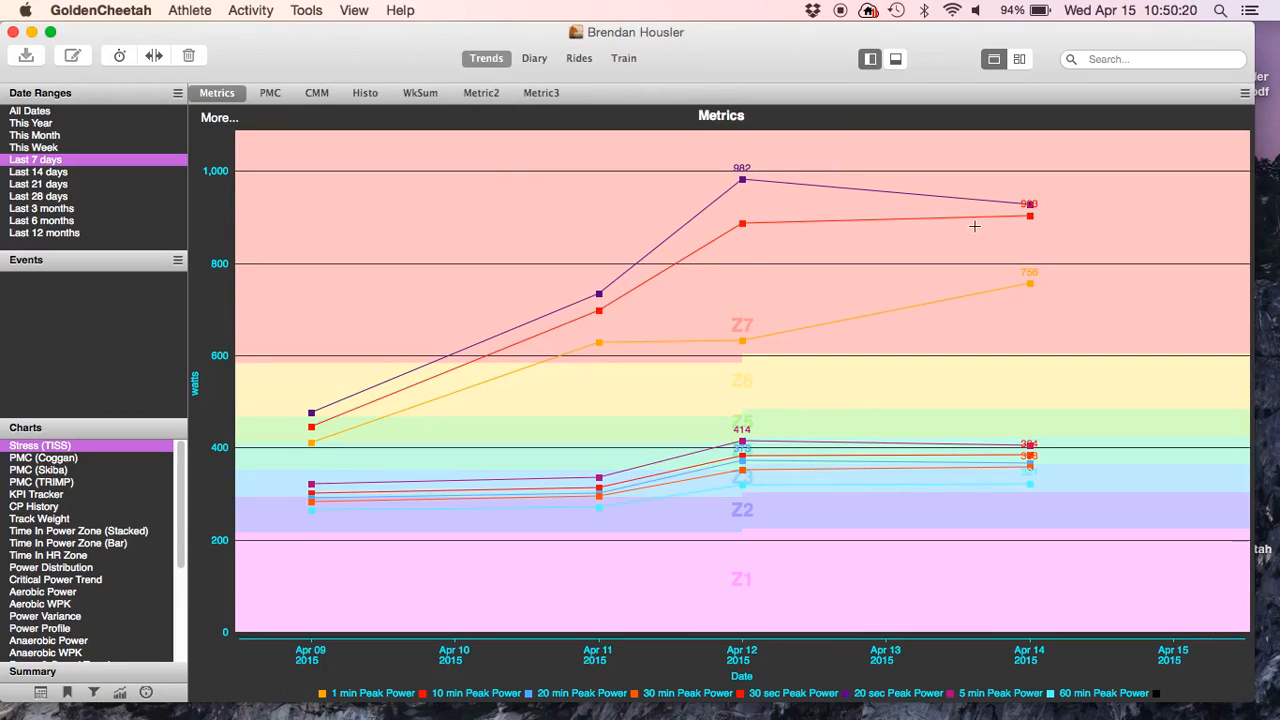
mouse_move(742, 442)
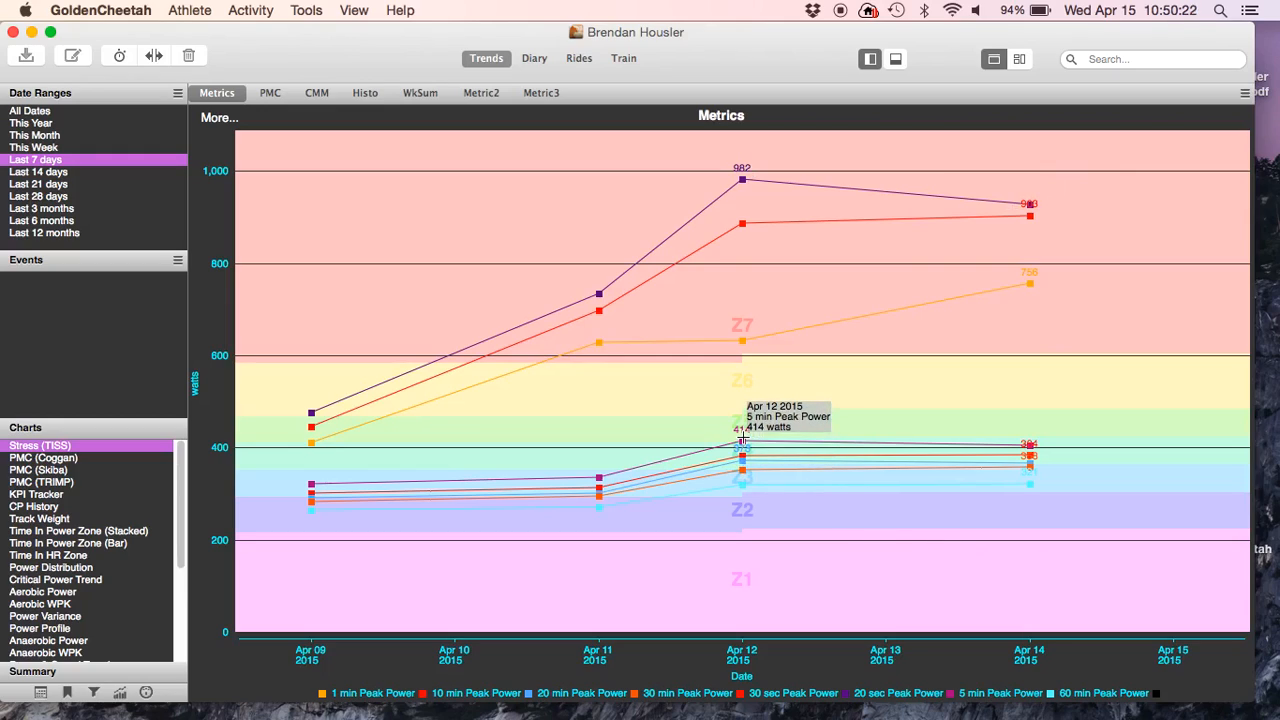
mouse_move(742, 476)
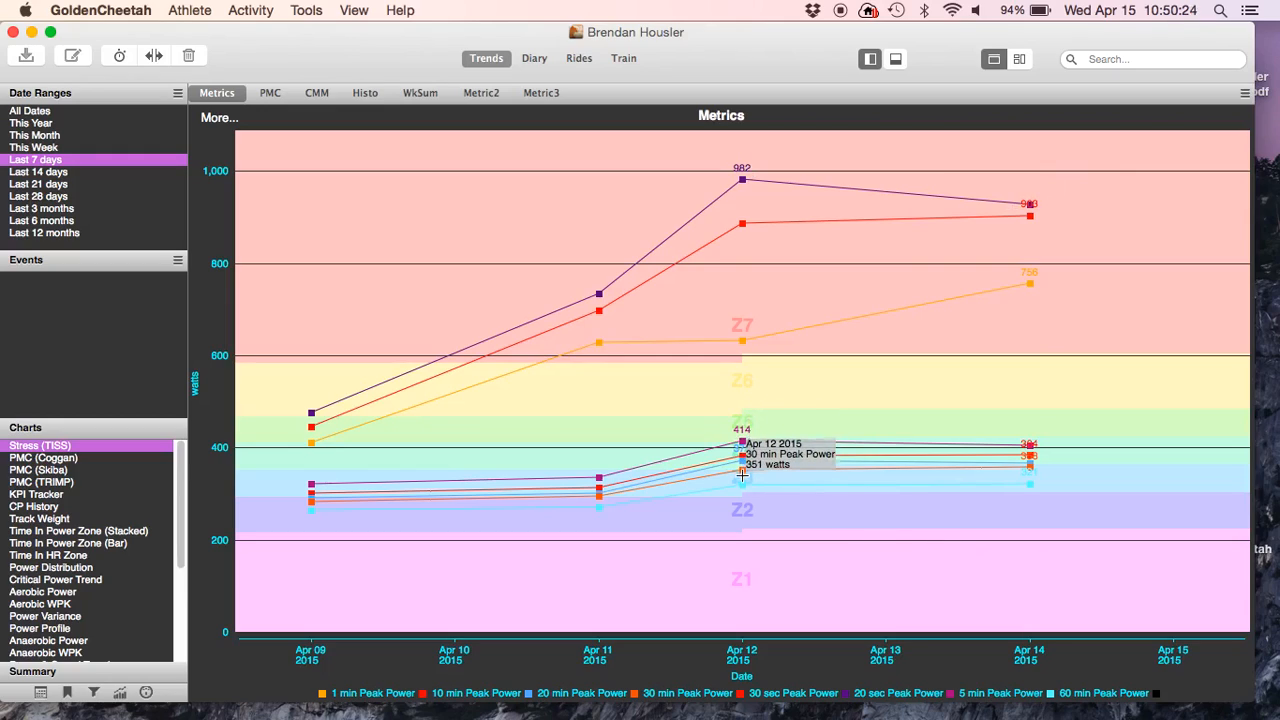
mouse_move(1030, 464)
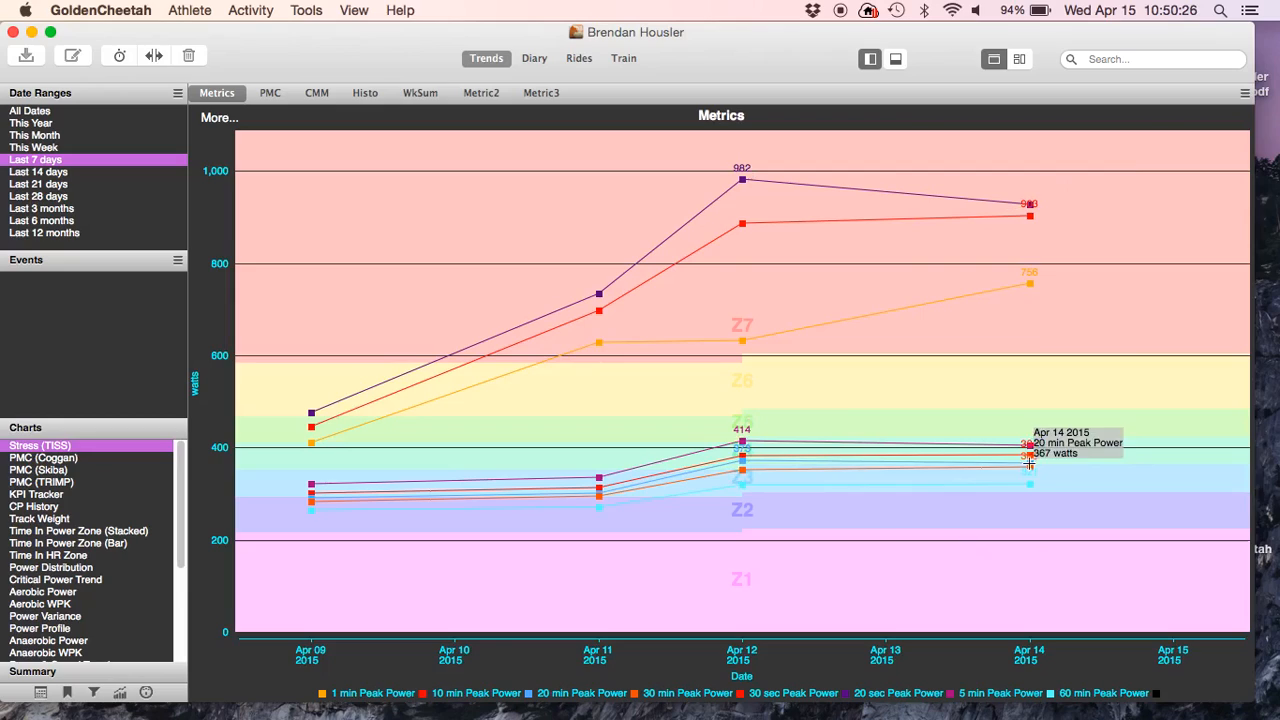
mouse_move(772, 324)
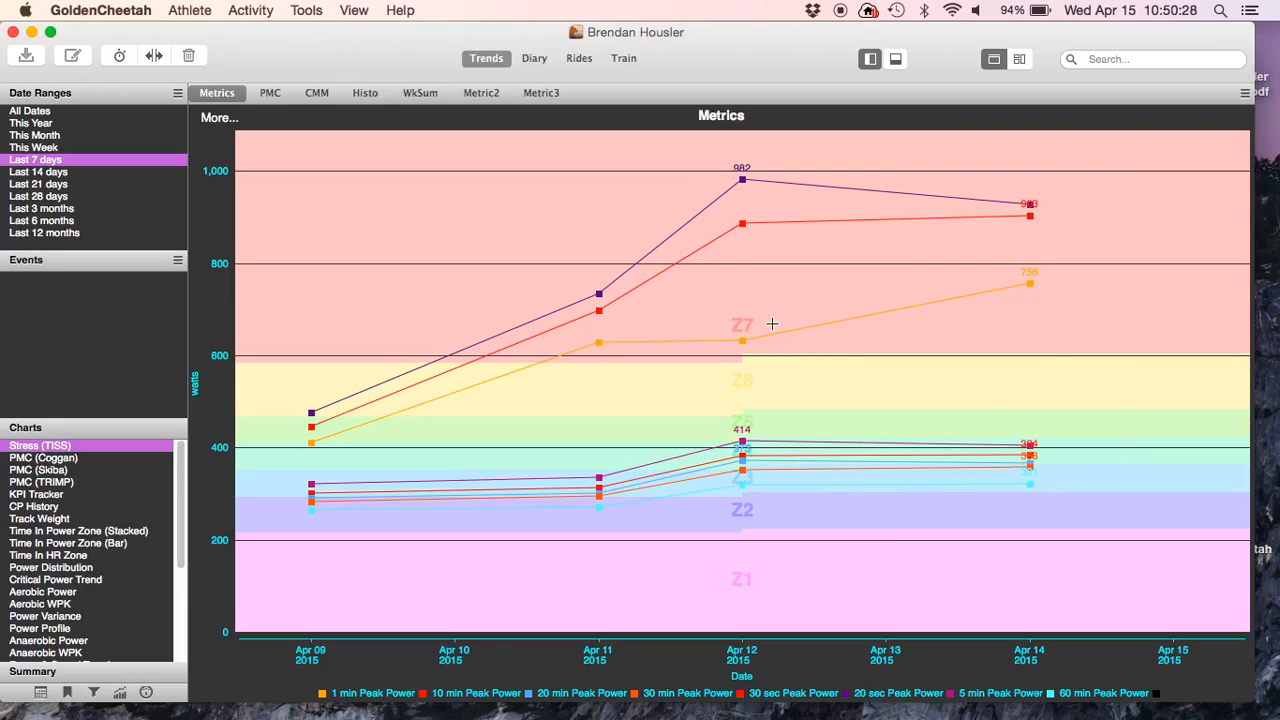
mouse_move(736, 344)
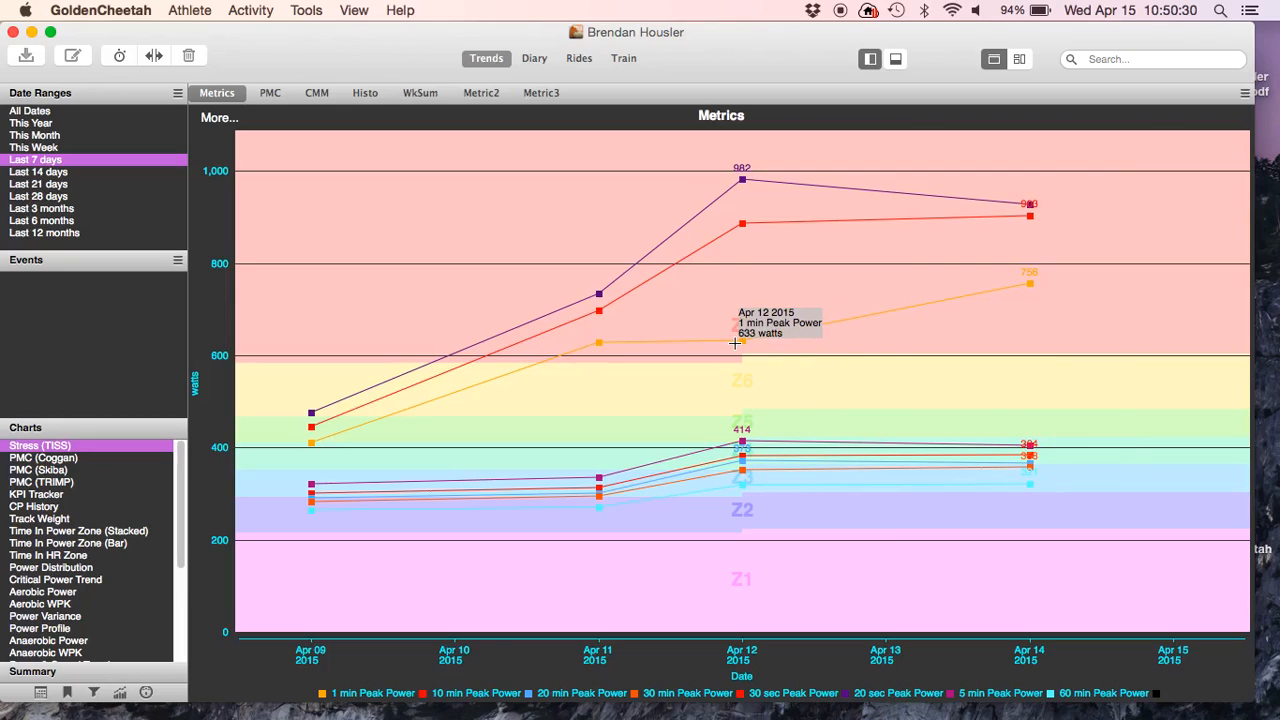
mouse_move(746, 224)
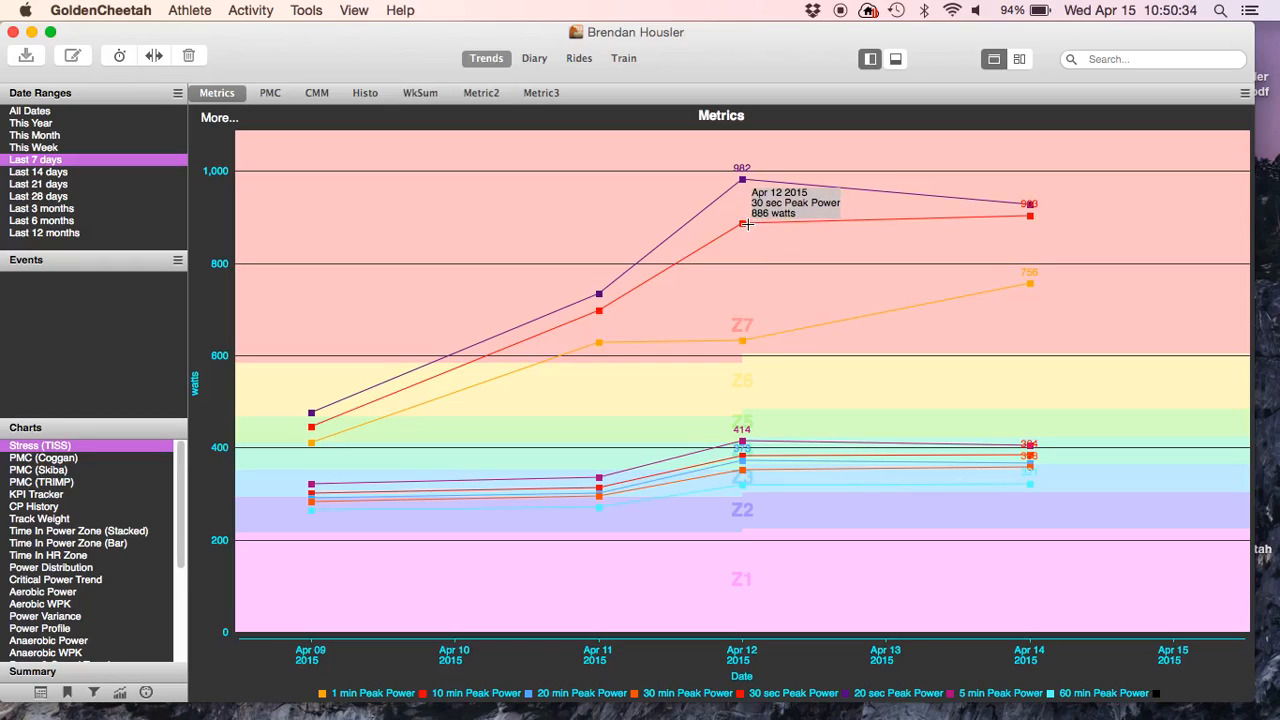
mouse_move(510, 112)
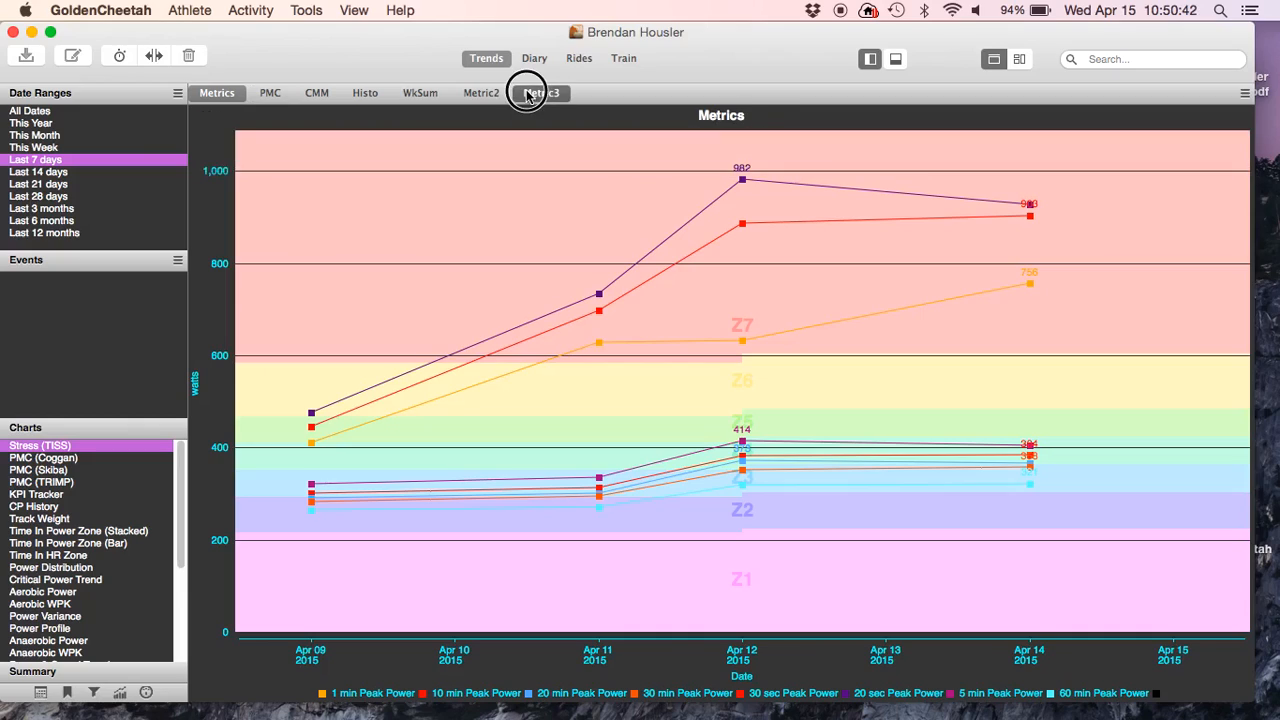
Step: Switch to the Metric3 chart, enable its legend and leave power zone shading off
left_click(540, 92)
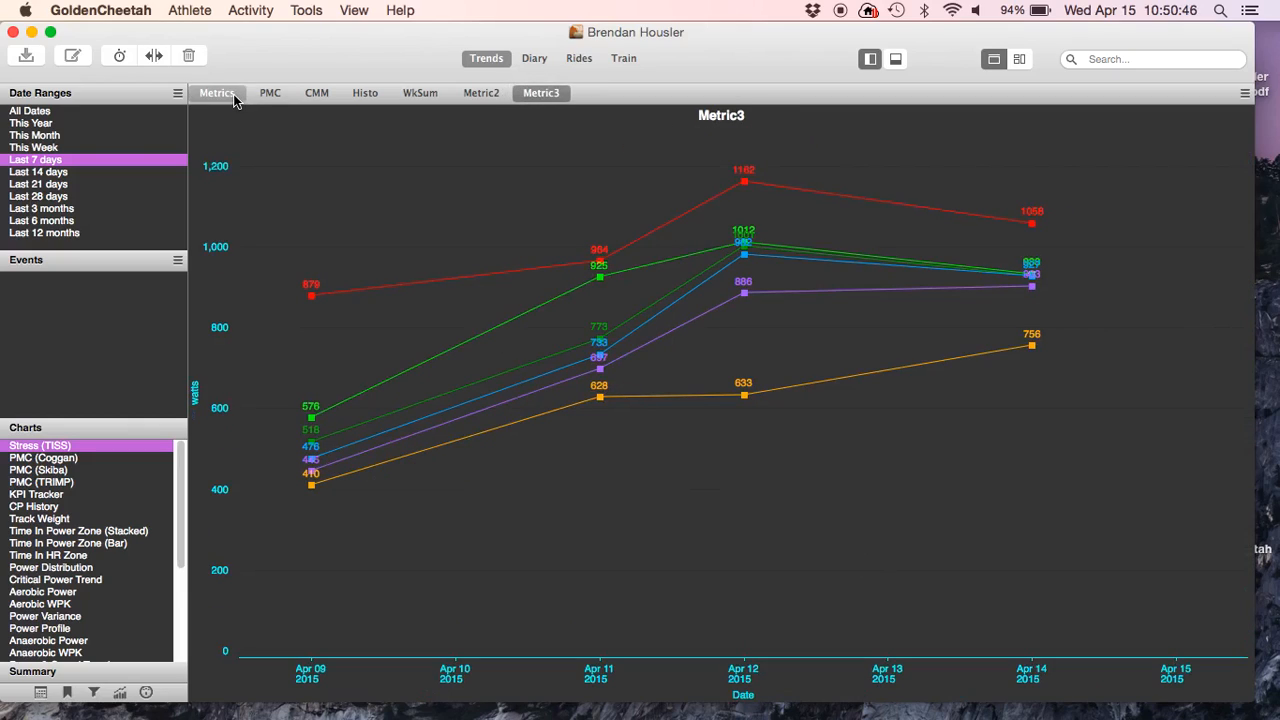
left_click(540, 92)
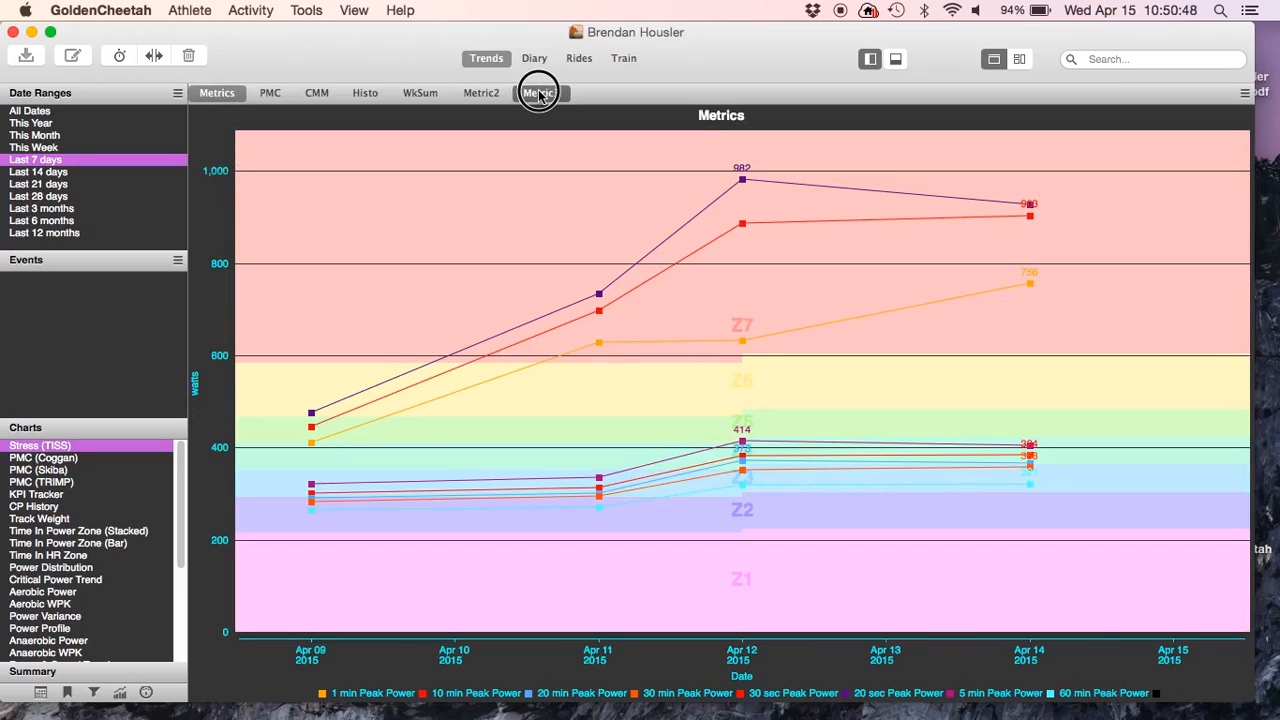
left_click(540, 92)
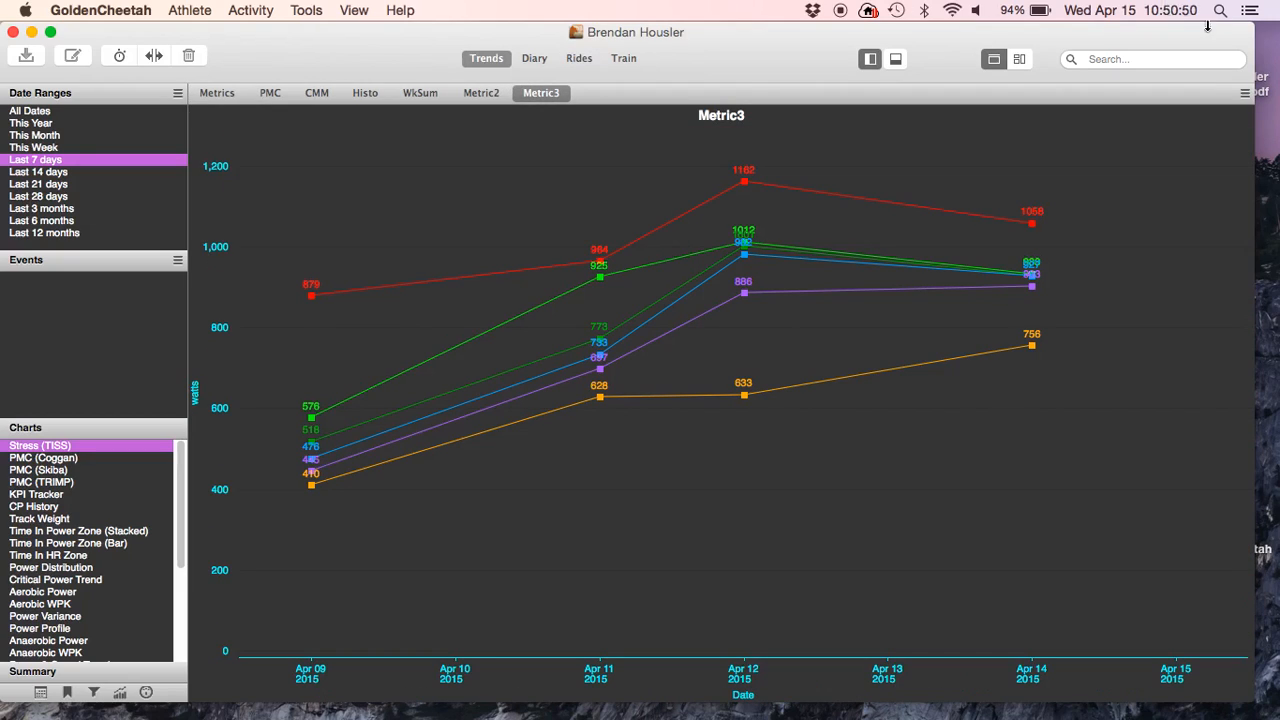
mouse_move(328, 40)
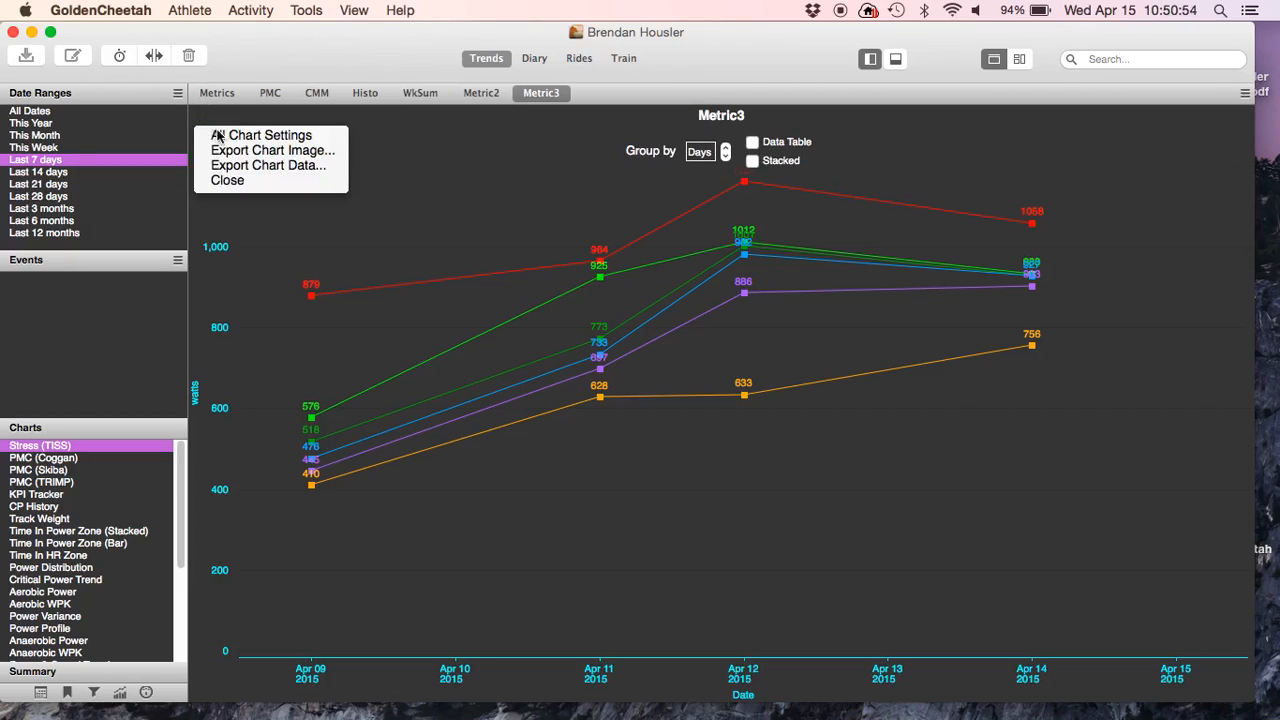
left_click(268, 136)
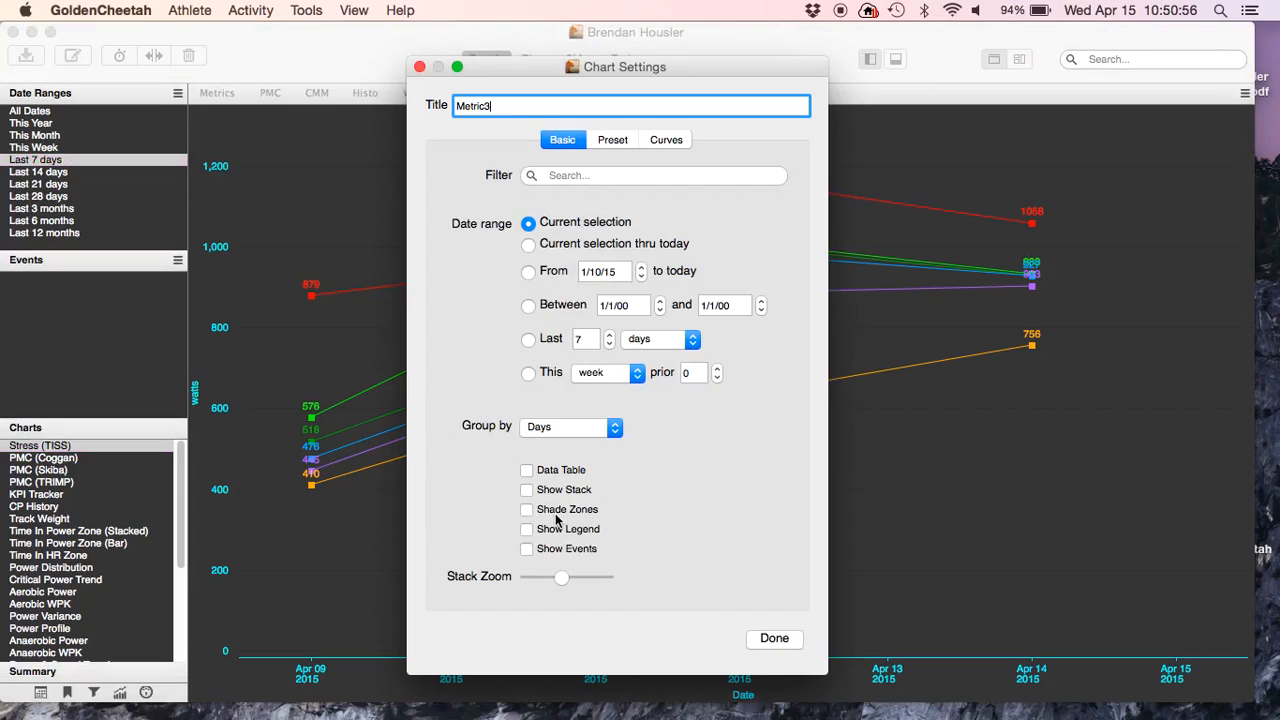
left_click(528, 510)
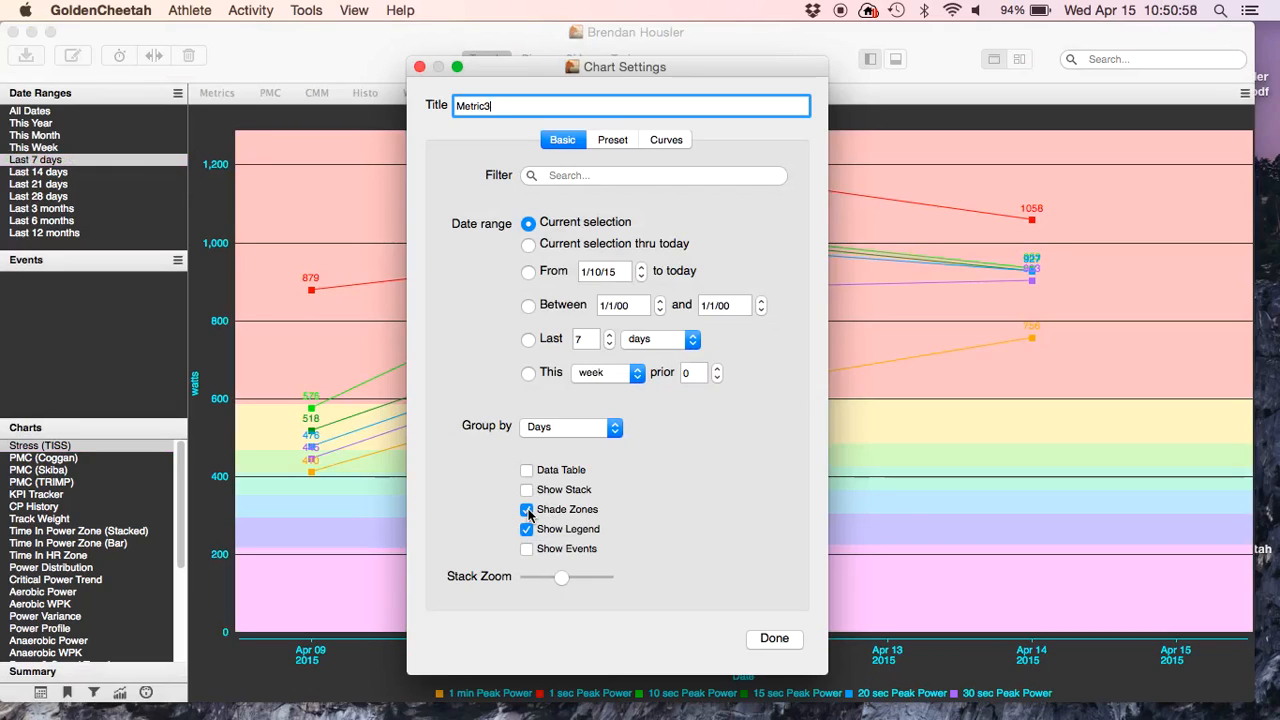
left_click(528, 510)
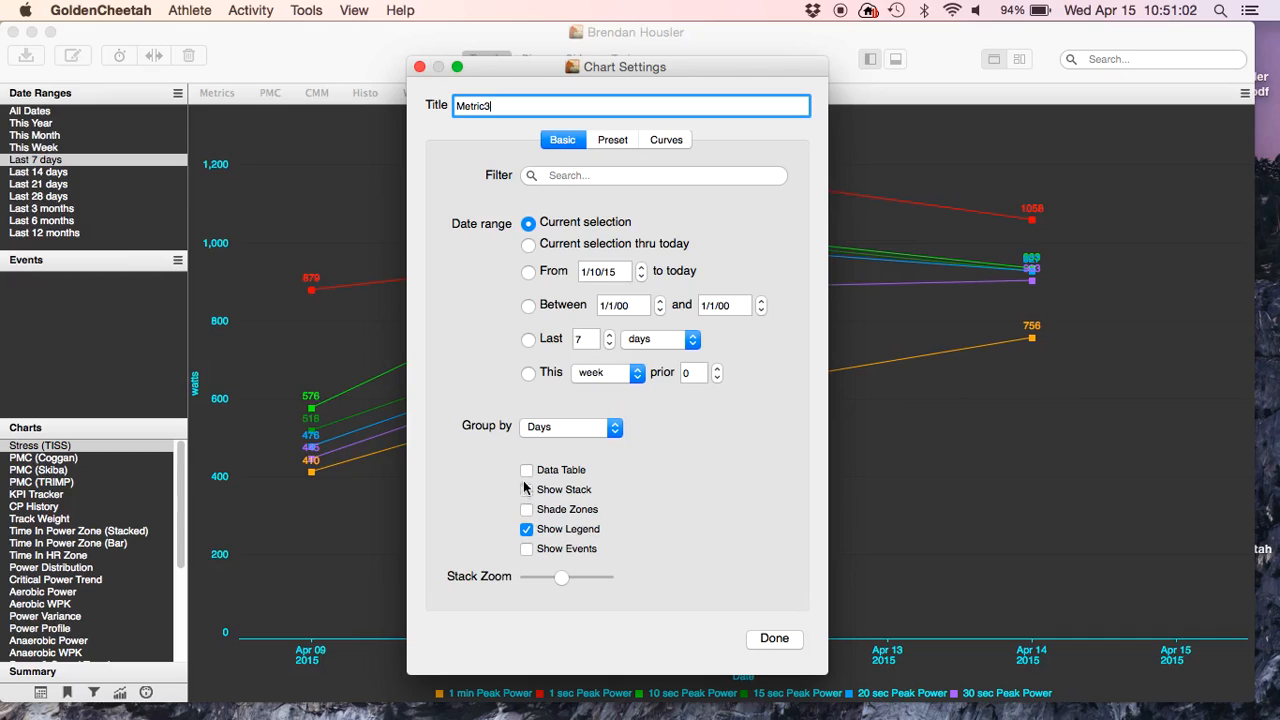
Step: Keep Metric3 as lines rather than a data table, enable events and finish its settings
left_click(528, 470)
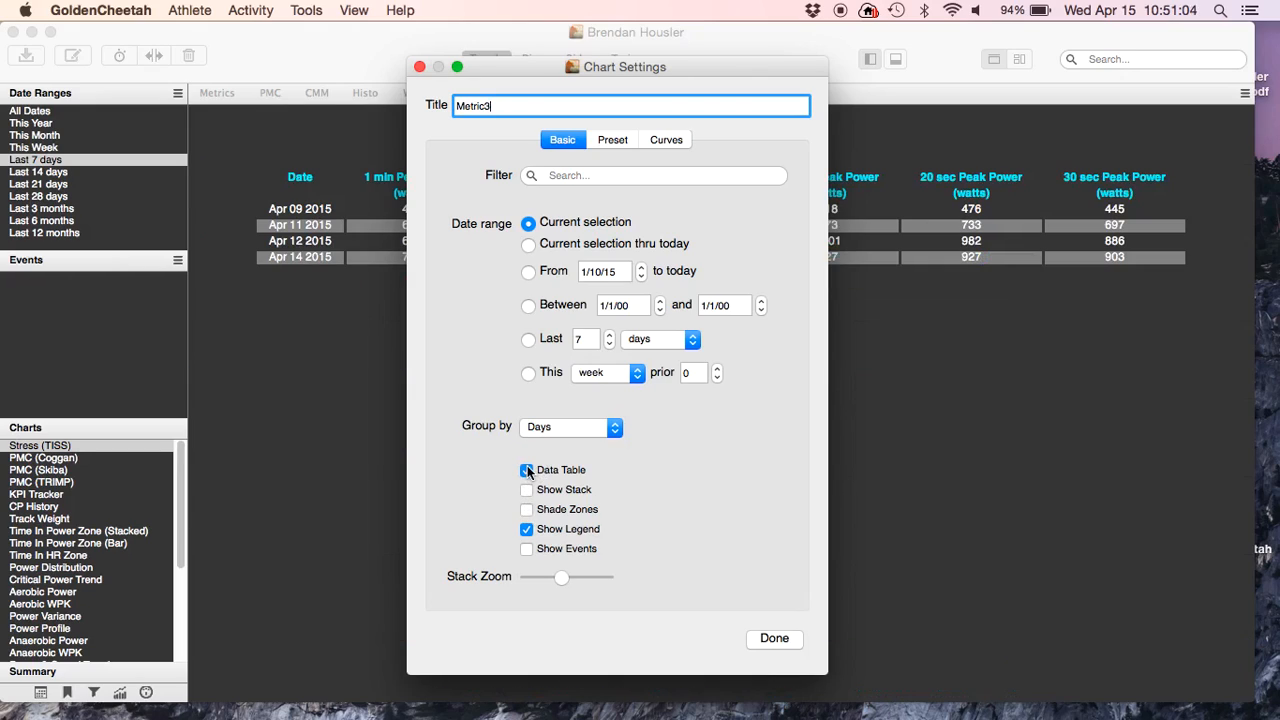
left_click(528, 470)
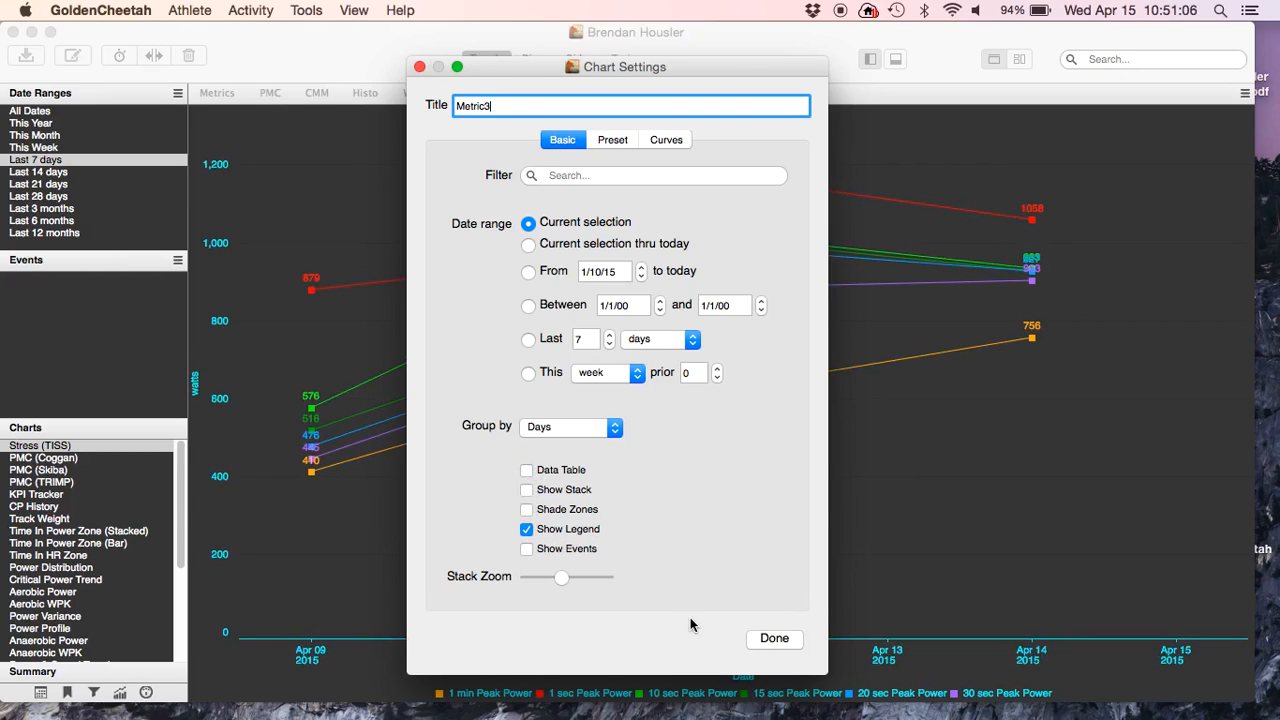
left_click(528, 548)
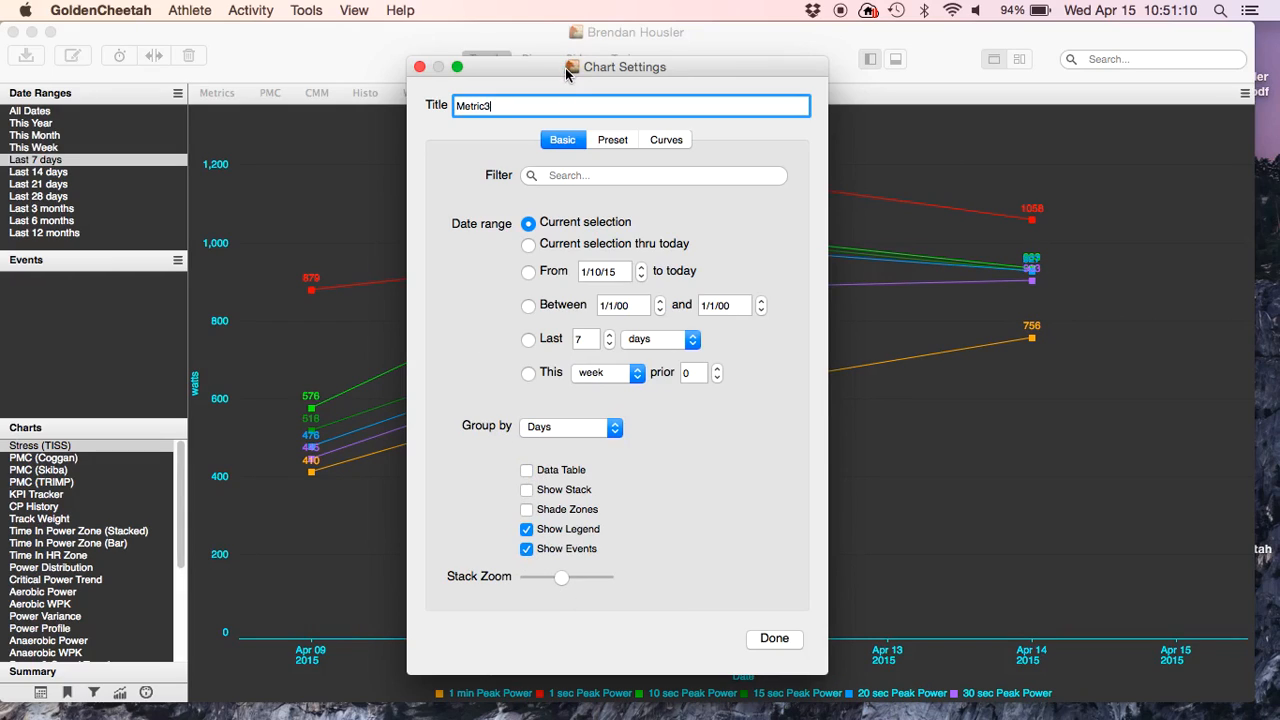
mouse_move(826, 70)
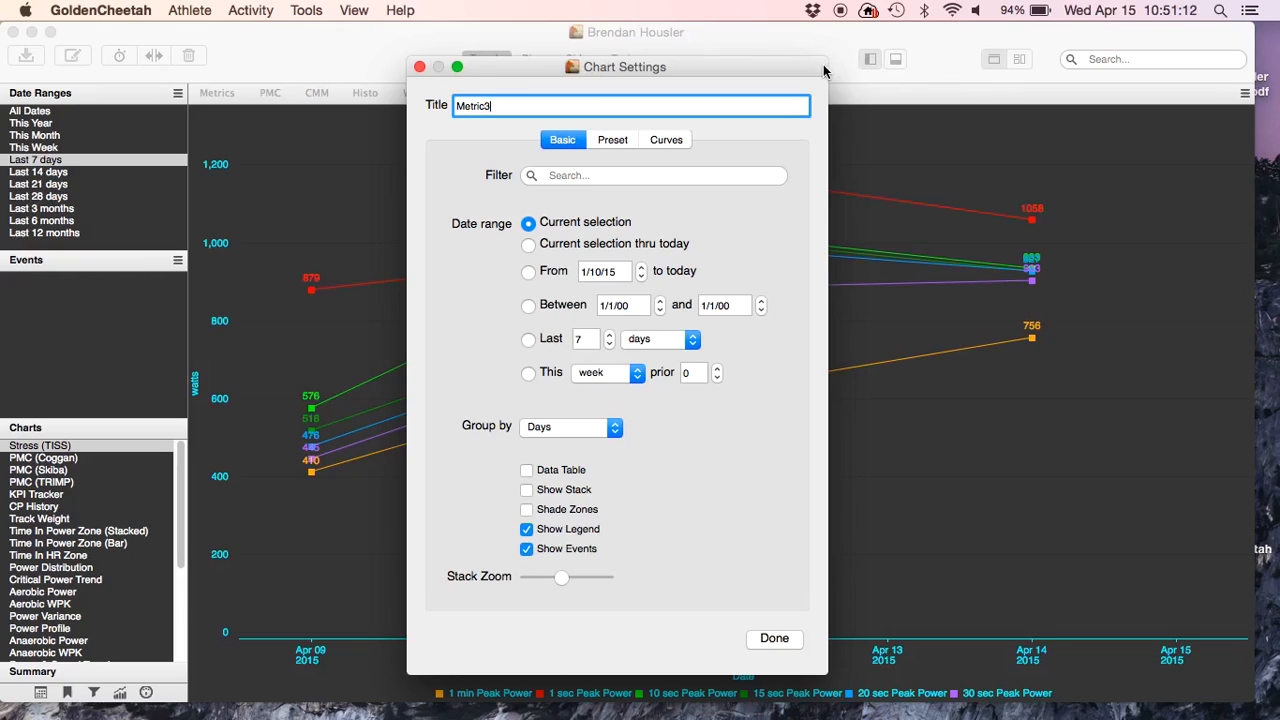
left_click_drag(624, 66, 1000, 100)
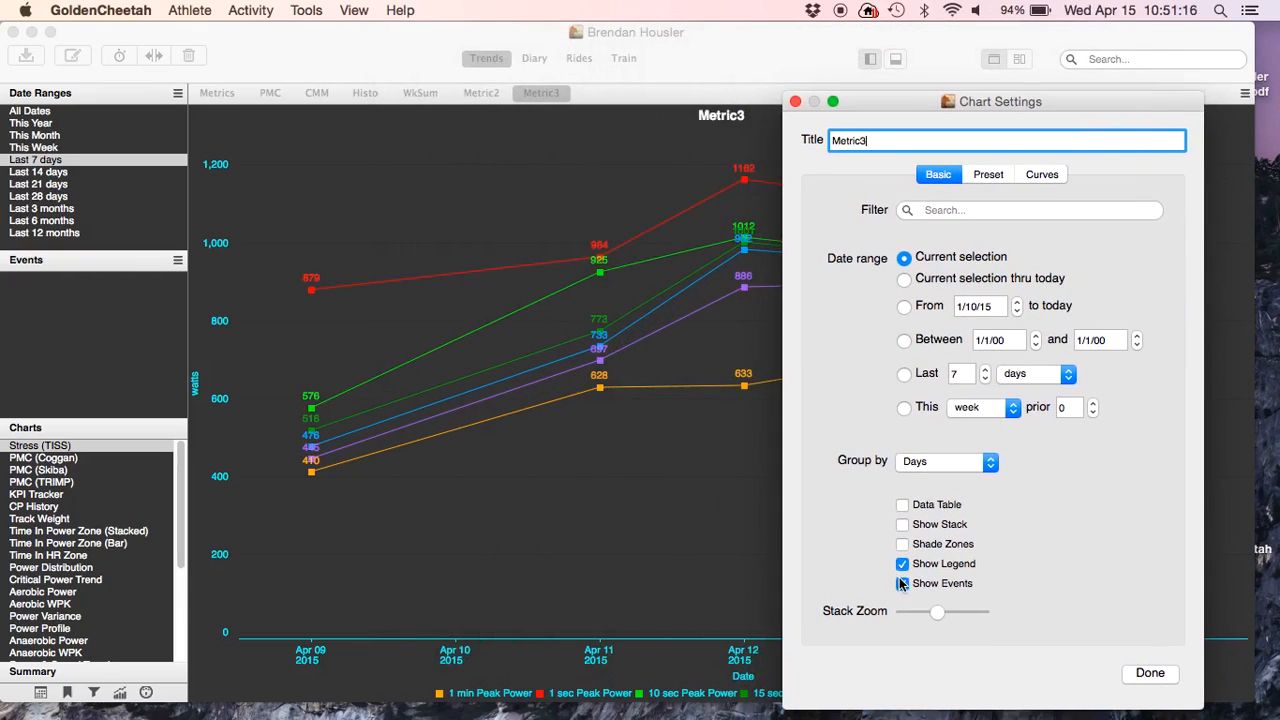
left_click(902, 584)
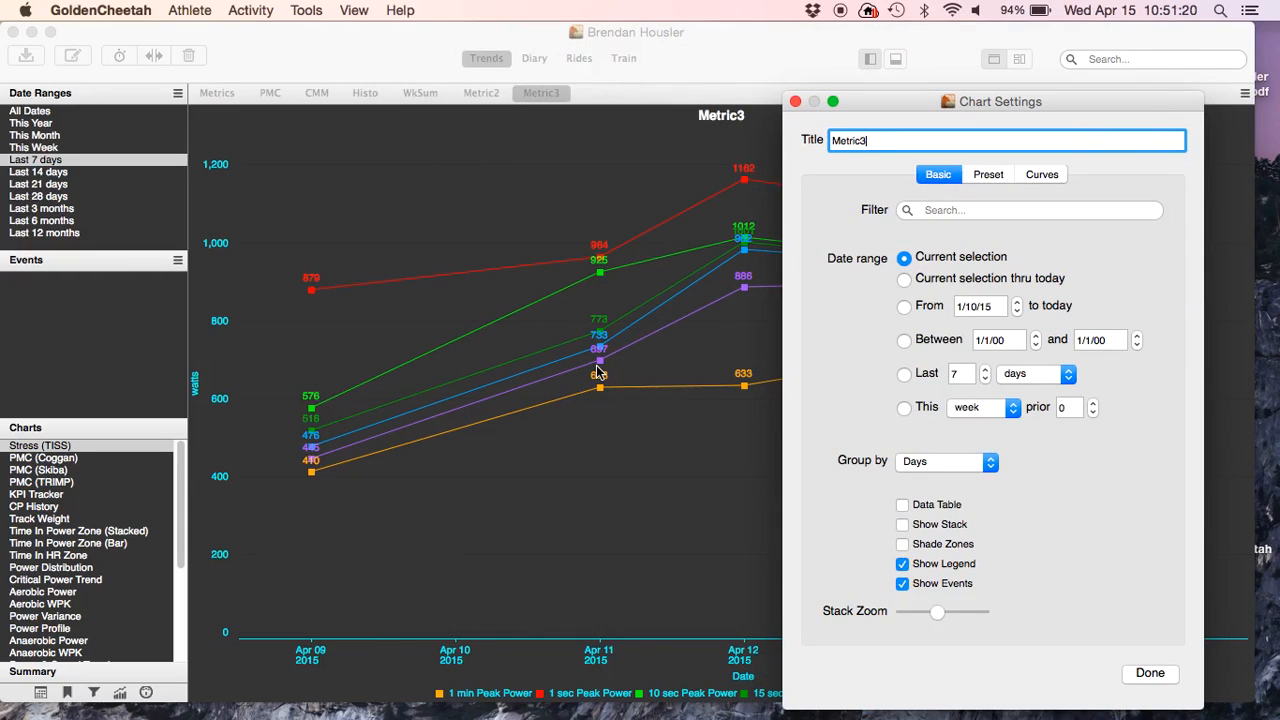
left_click(1150, 672)
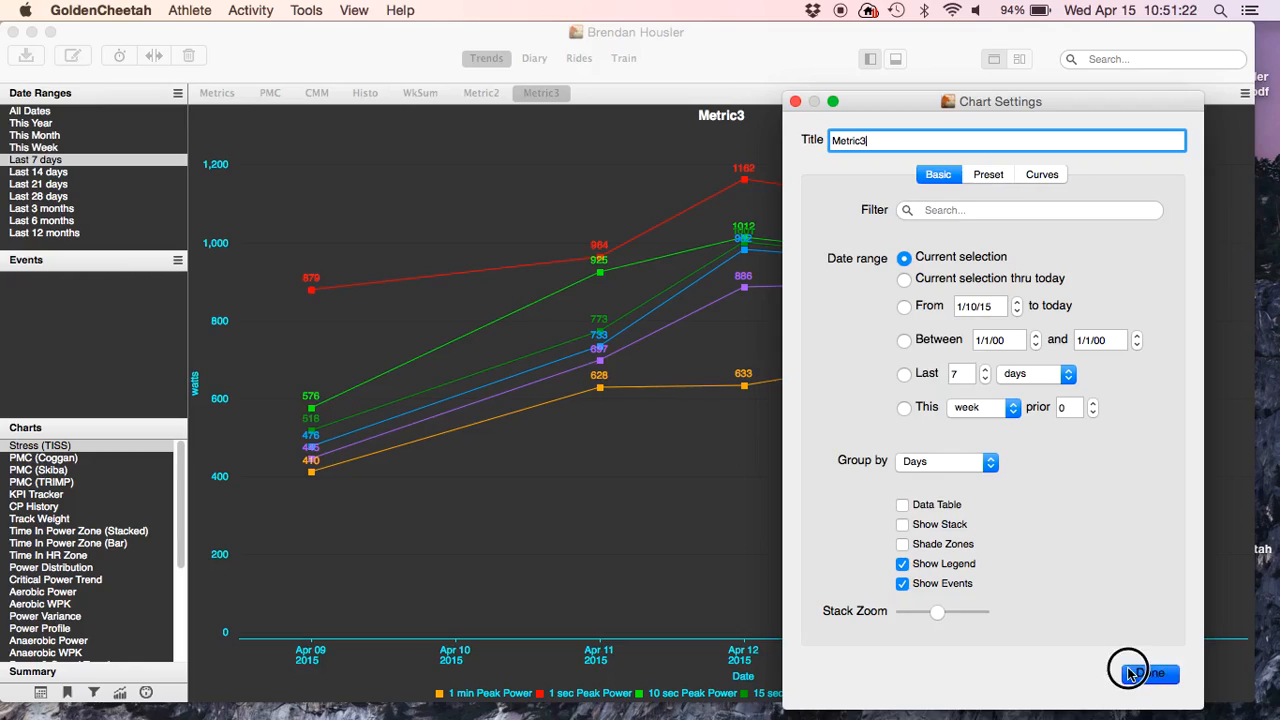
left_click(1144, 672)
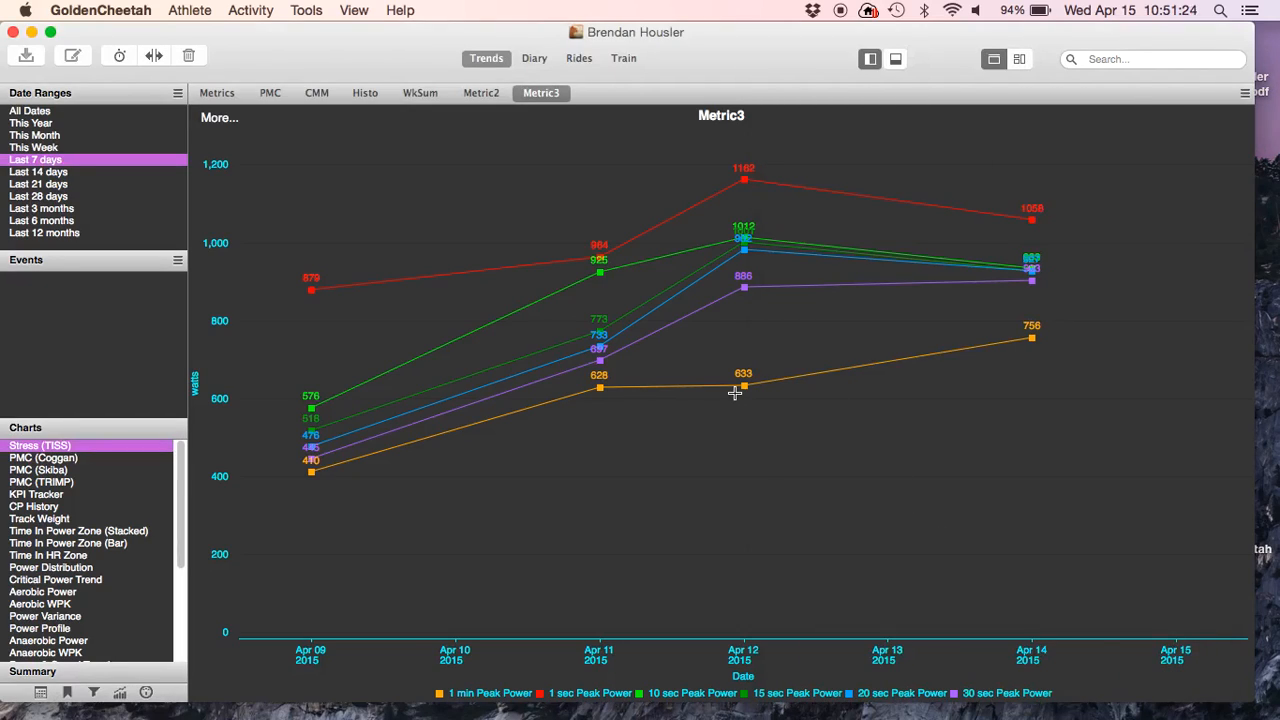
mouse_move(692, 164)
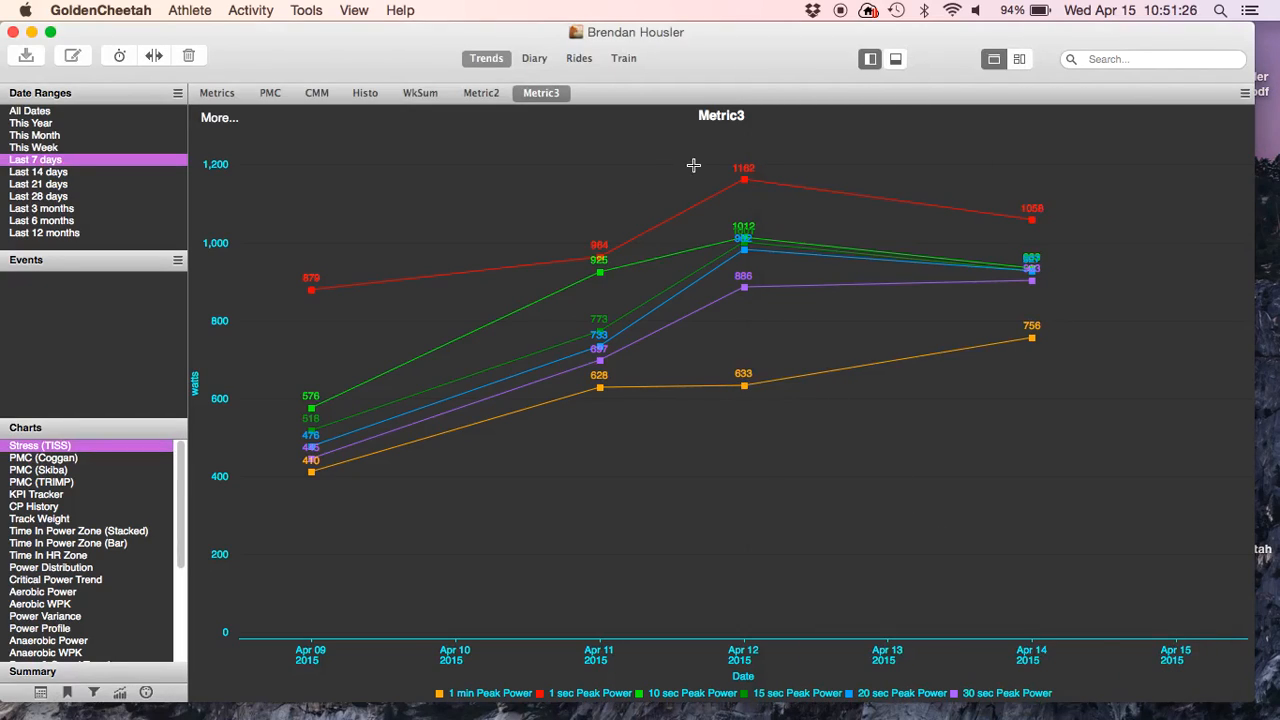
mouse_move(742, 276)
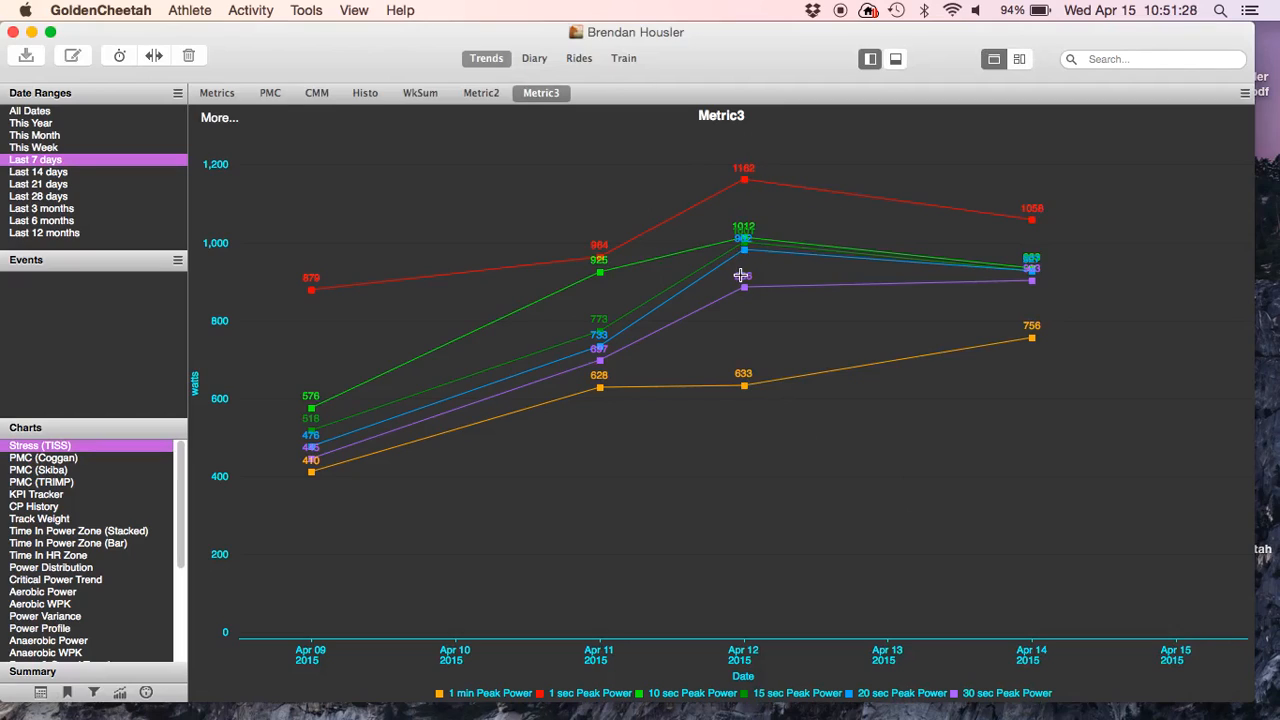
mouse_move(744, 276)
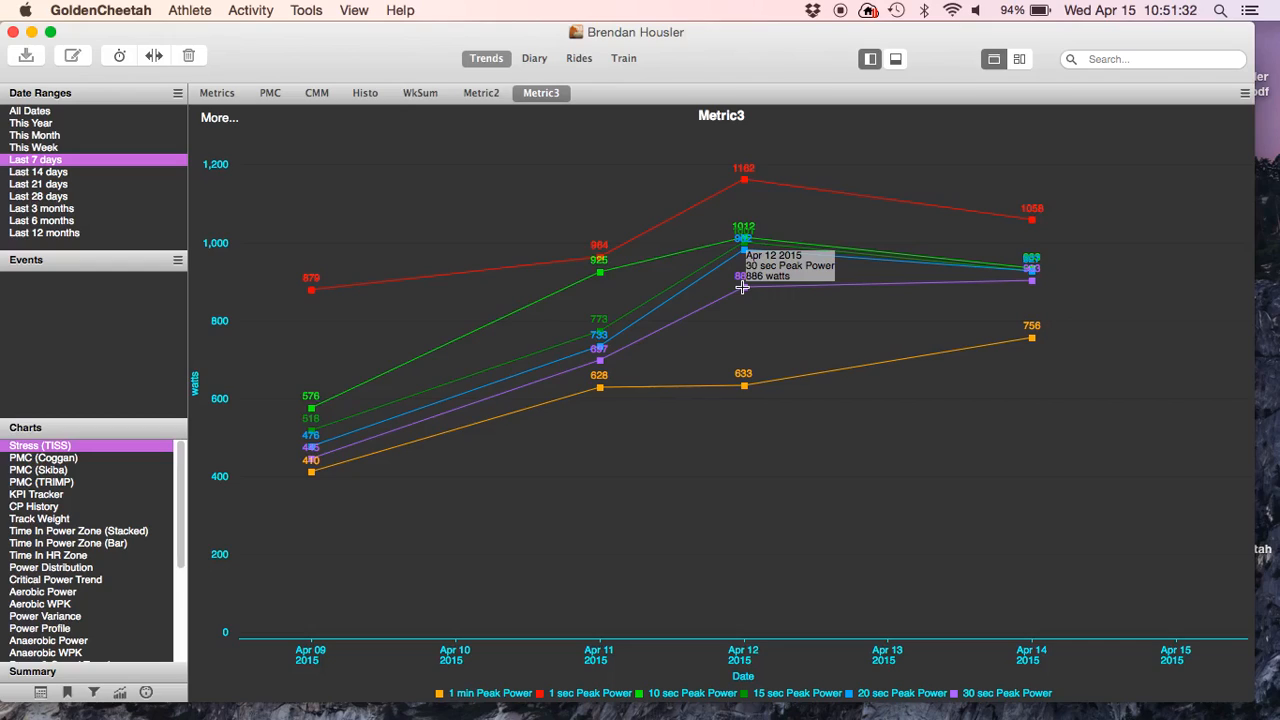
mouse_move(744, 430)
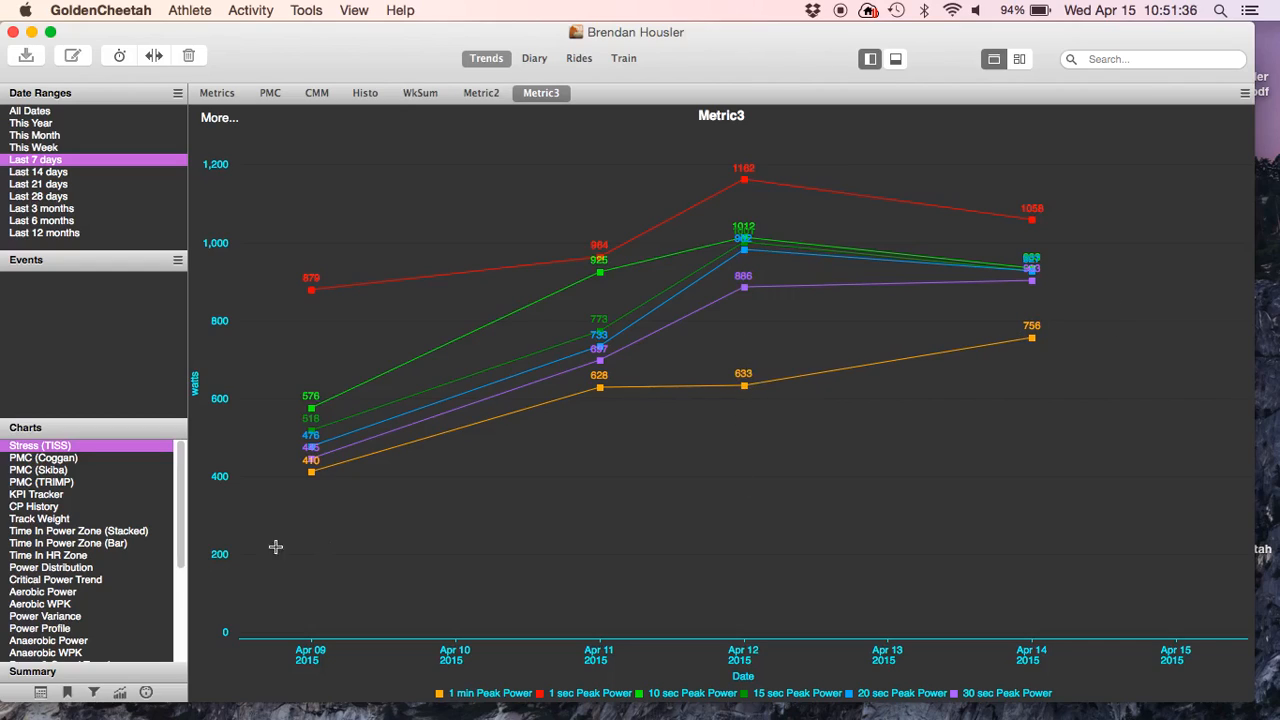
Step: Check Metric3 quick options, then move on through the Metrics and Metric2 trend charts
left_click(220, 116)
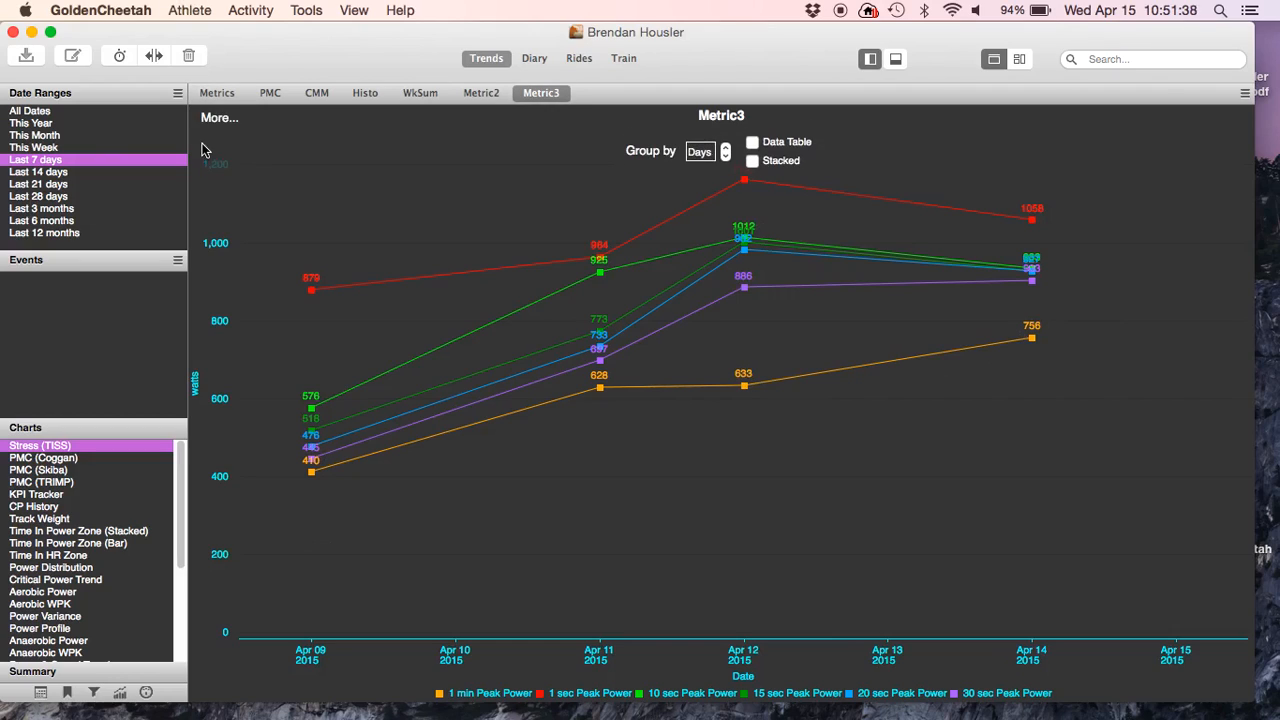
left_click(216, 92)
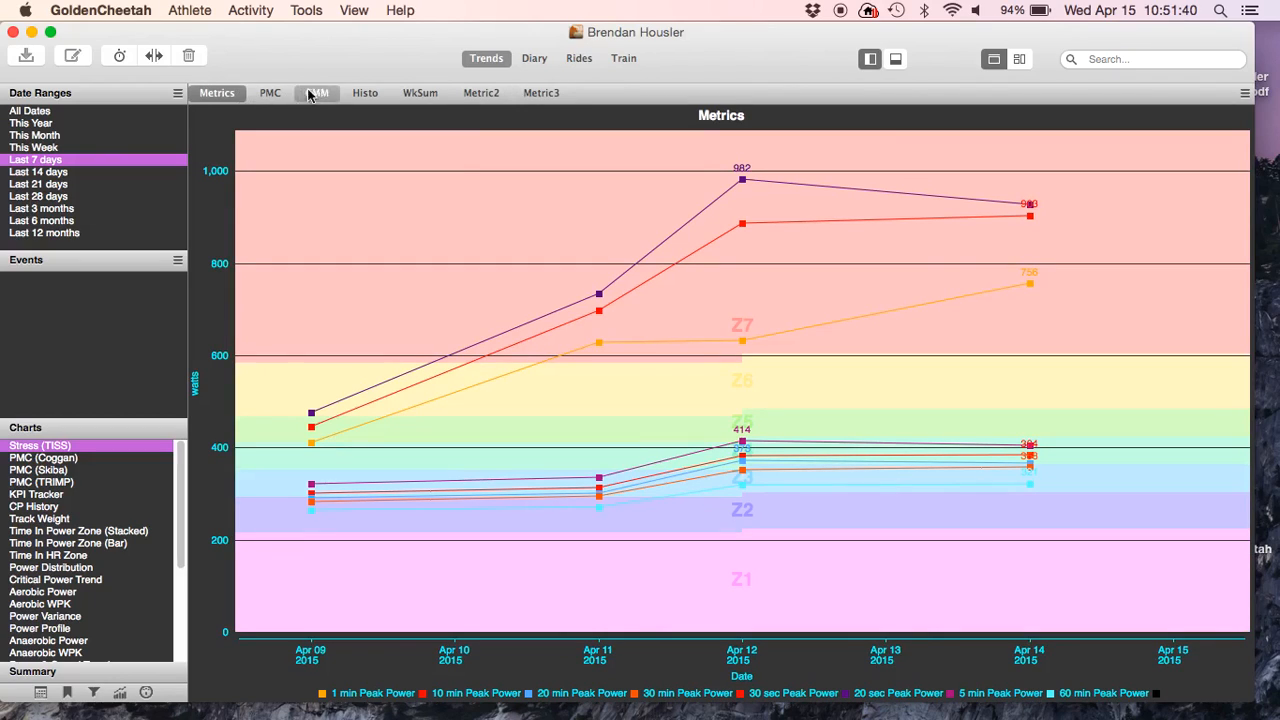
left_click(480, 92)
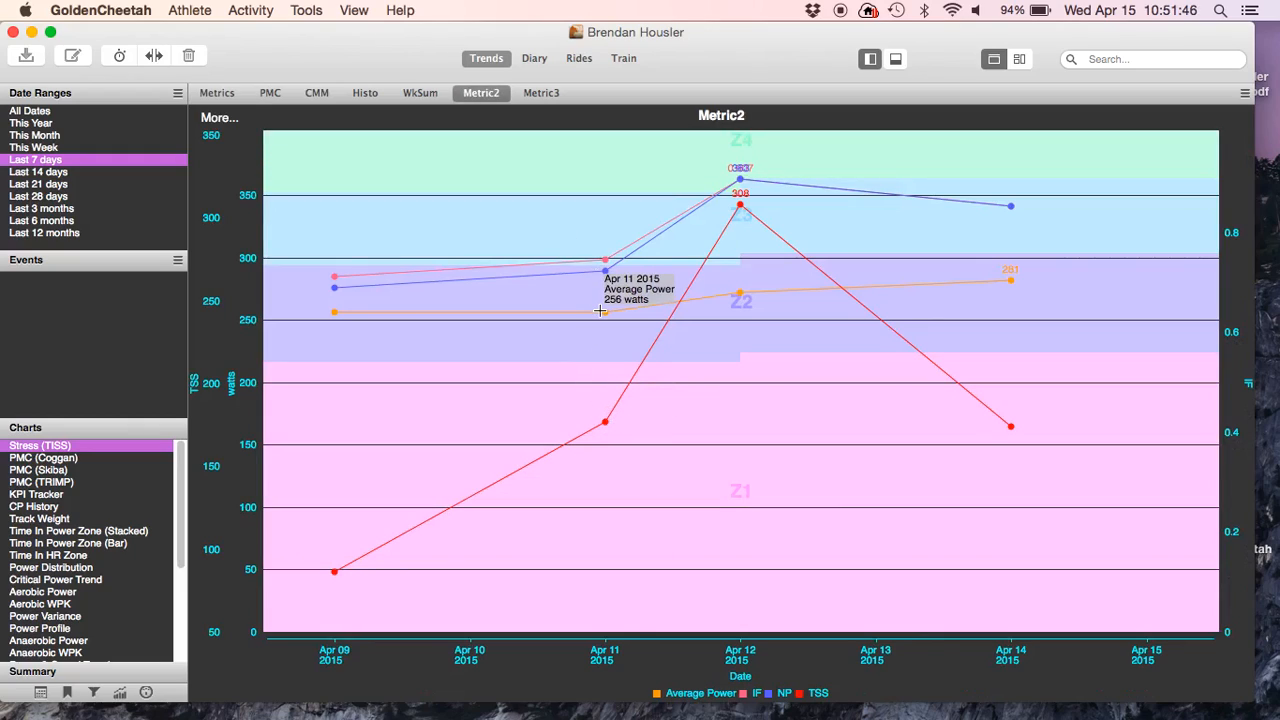
mouse_move(732, 172)
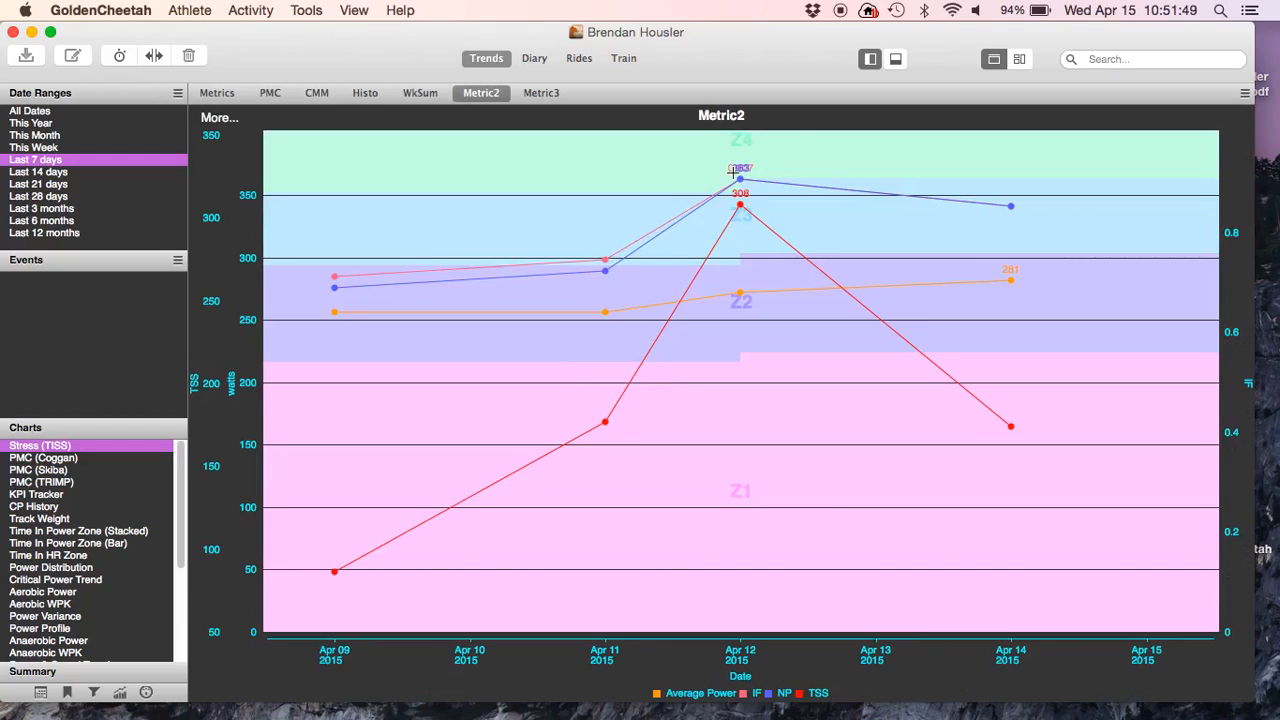
mouse_move(738, 180)
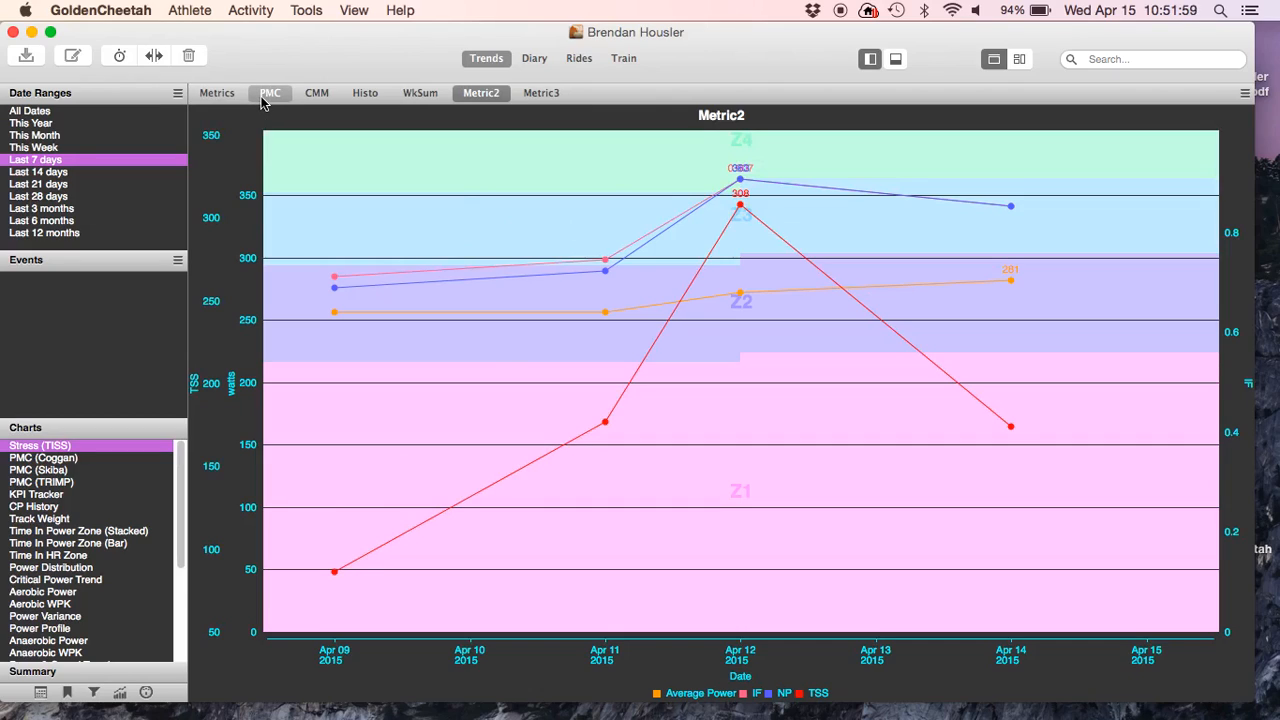
Step: Switch from Metric2 to the PMC acute and chronic training load chart
left_click(268, 92)
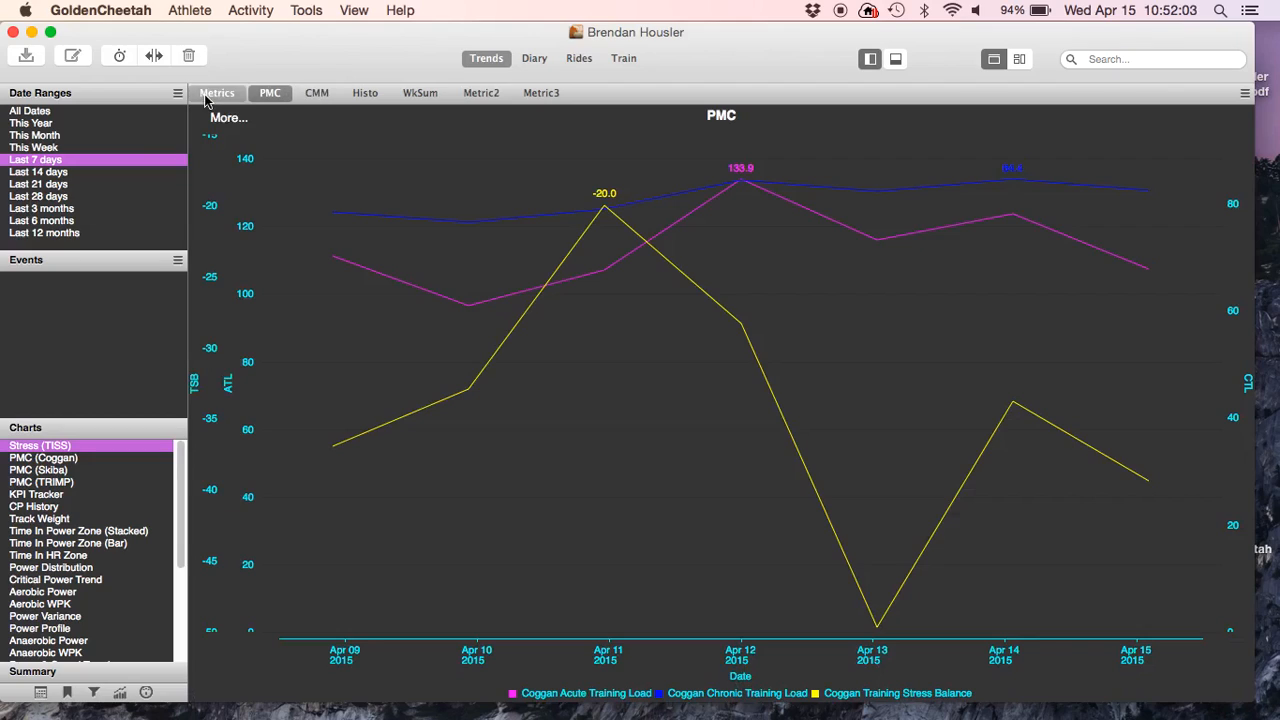
left_click(40, 220)
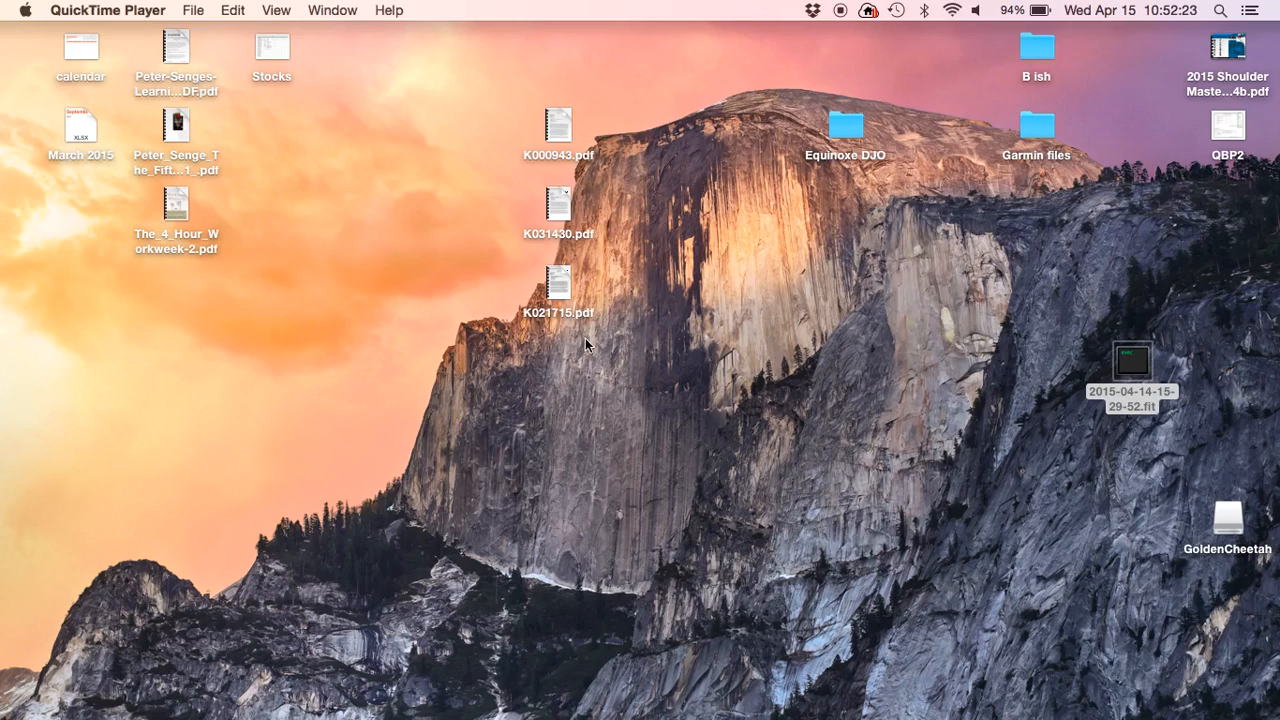
mouse_move(396, 528)
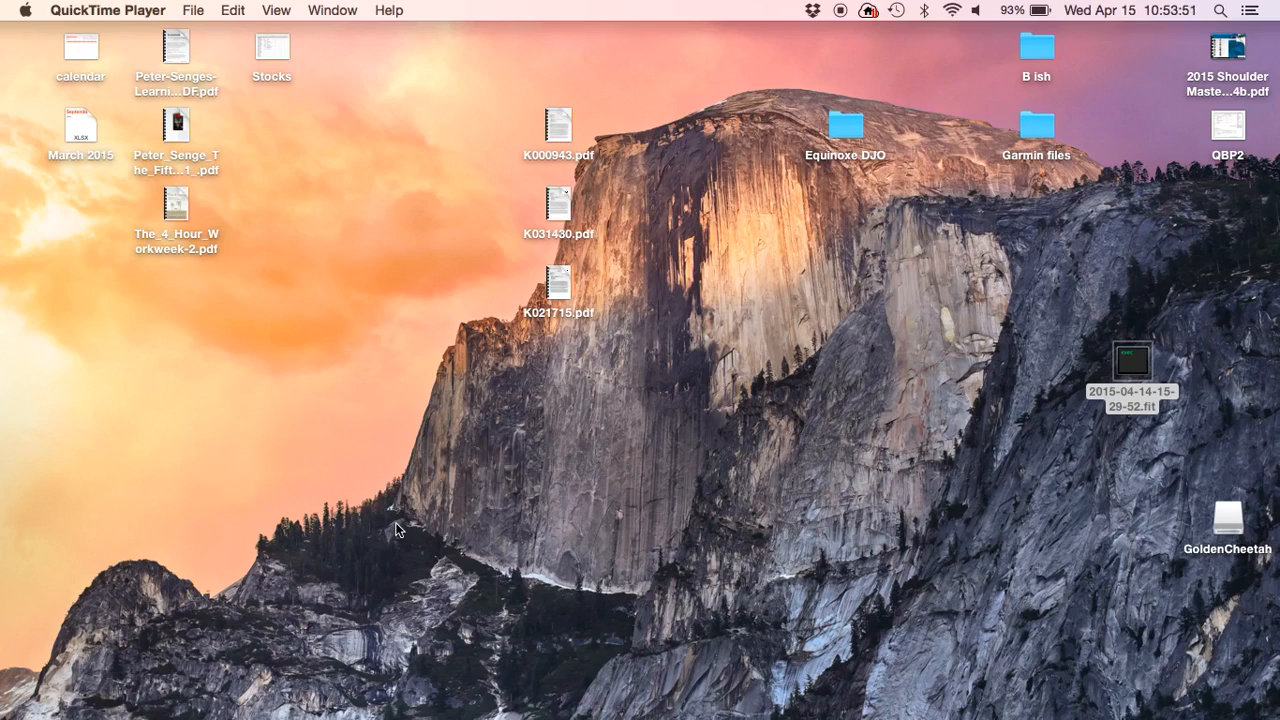
mouse_move(684, 570)
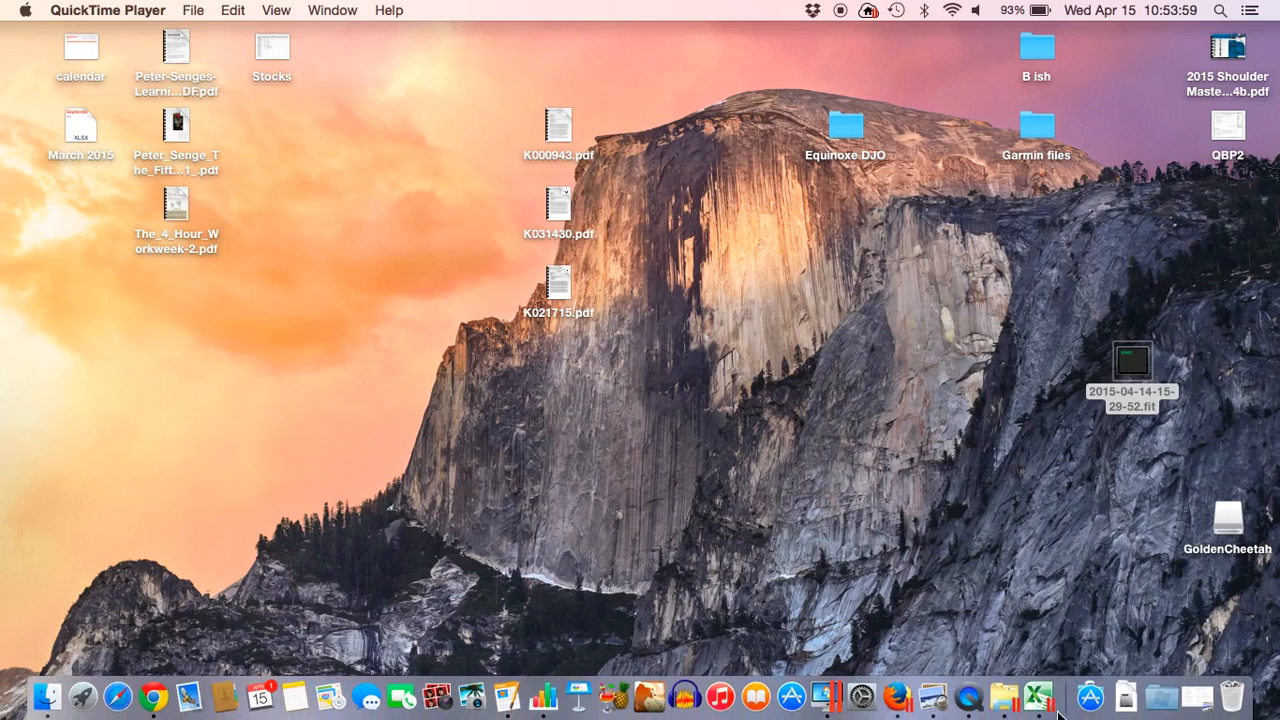
mouse_move(968, 696)
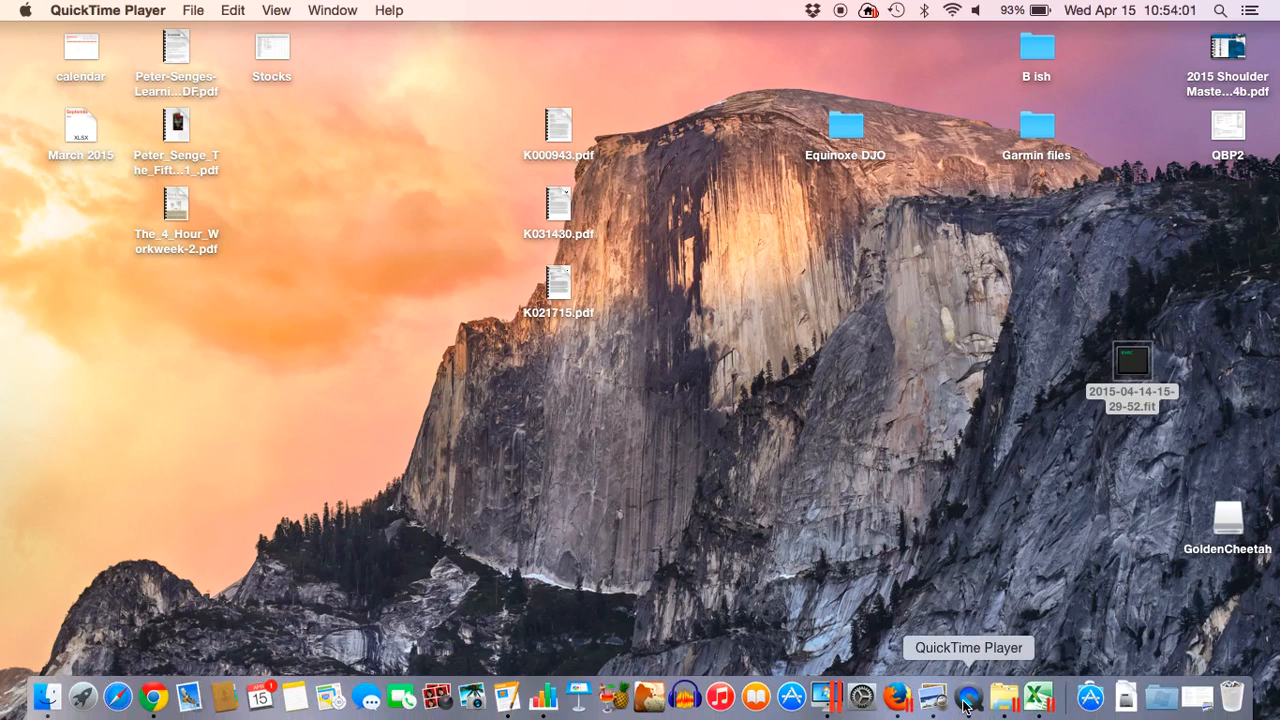